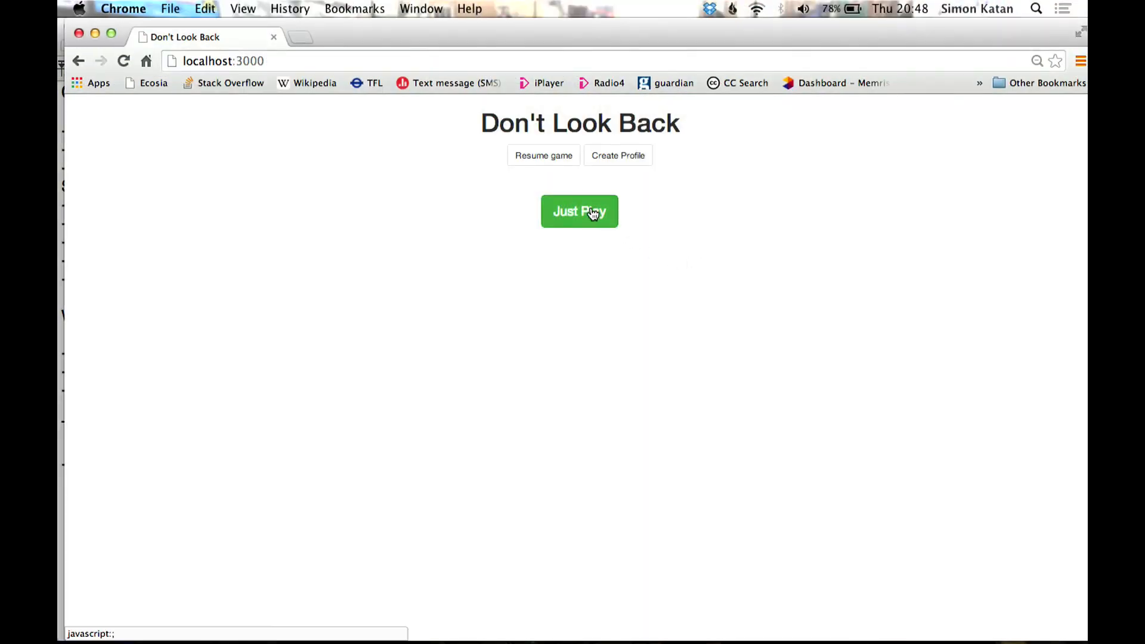
Start a game with Just Play and enter past the intro story screen
left_click(580, 211)
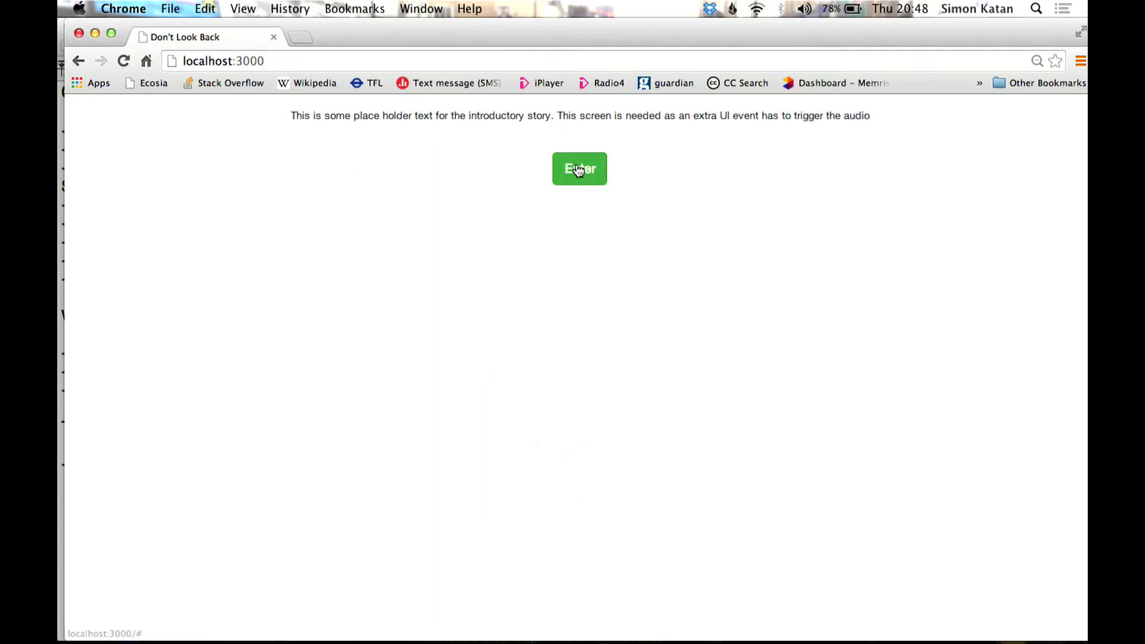
left_click(580, 168)
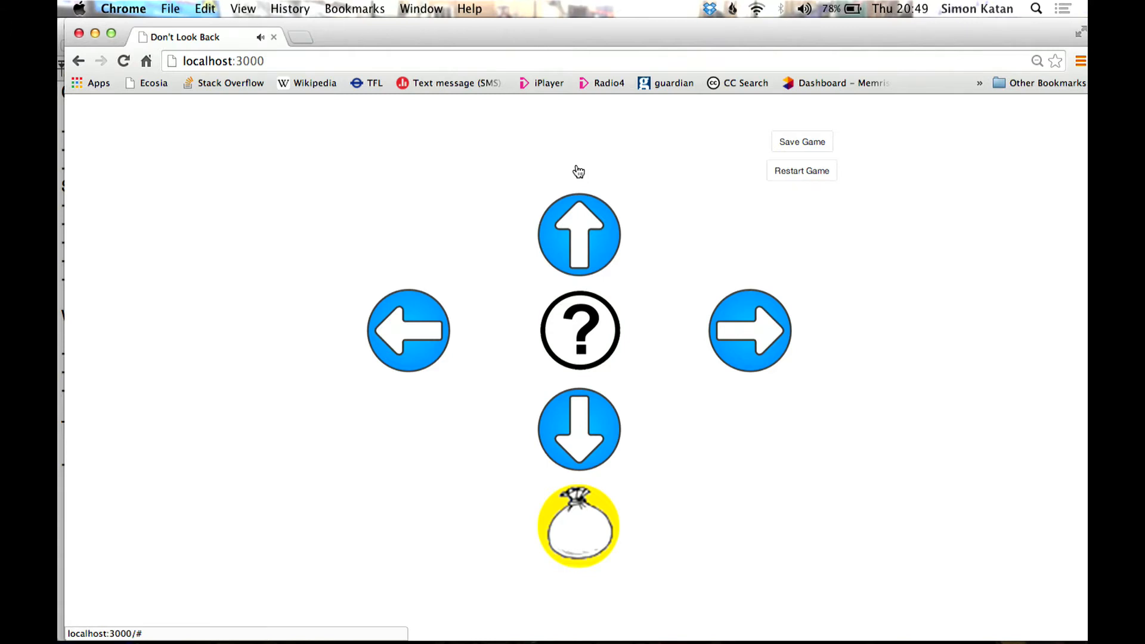
mouse_move(693, 337)
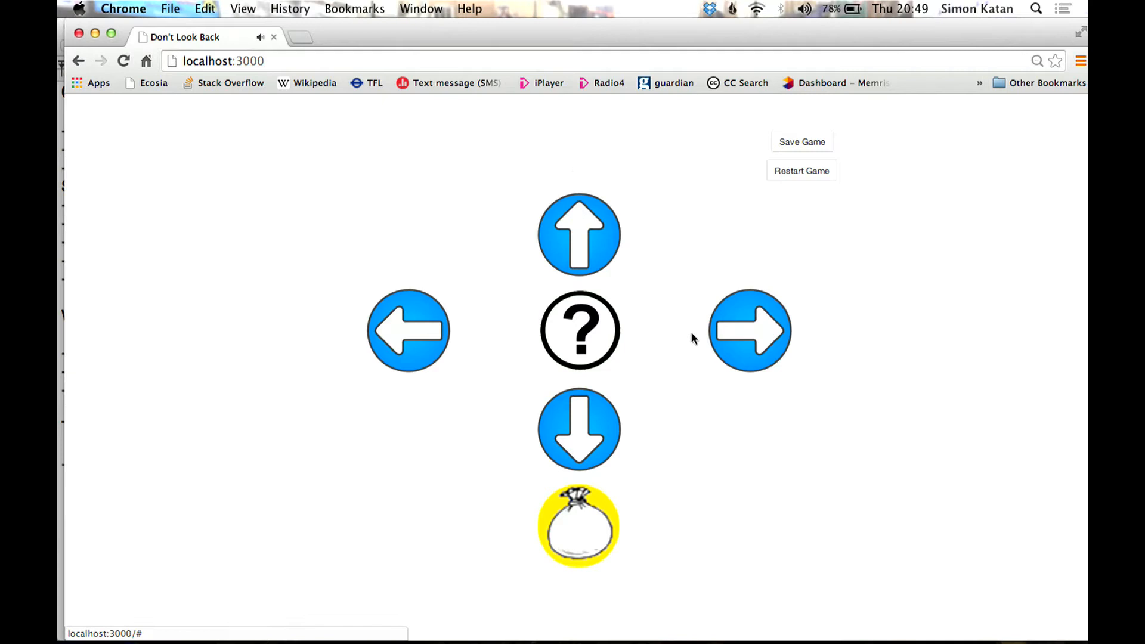
mouse_move(783, 334)
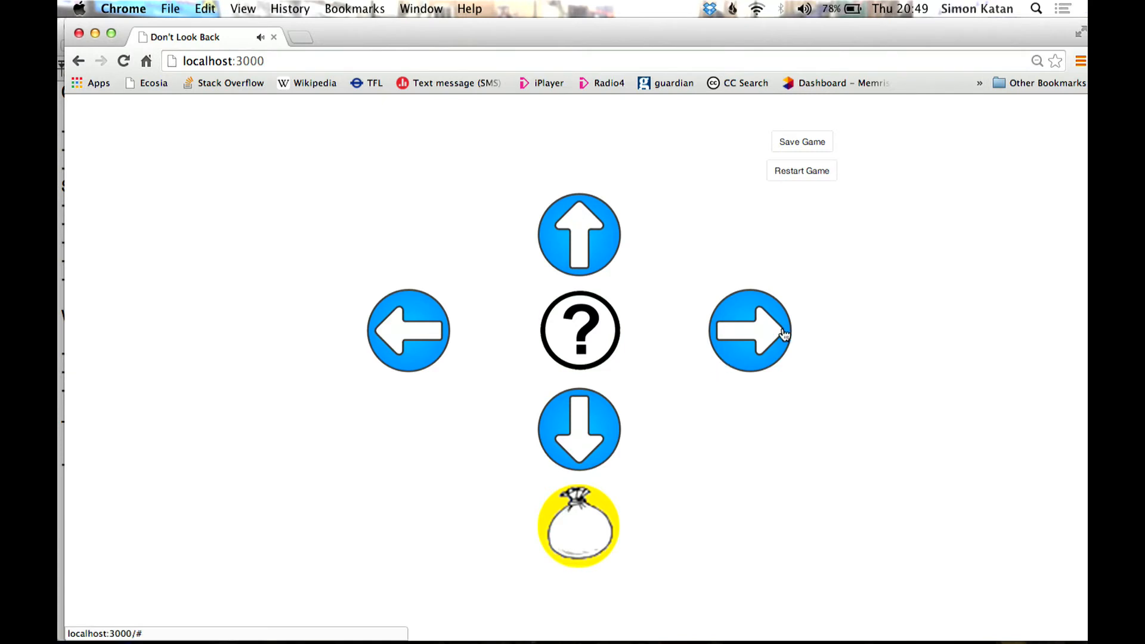
Move the player right, then down
left_click(750, 330)
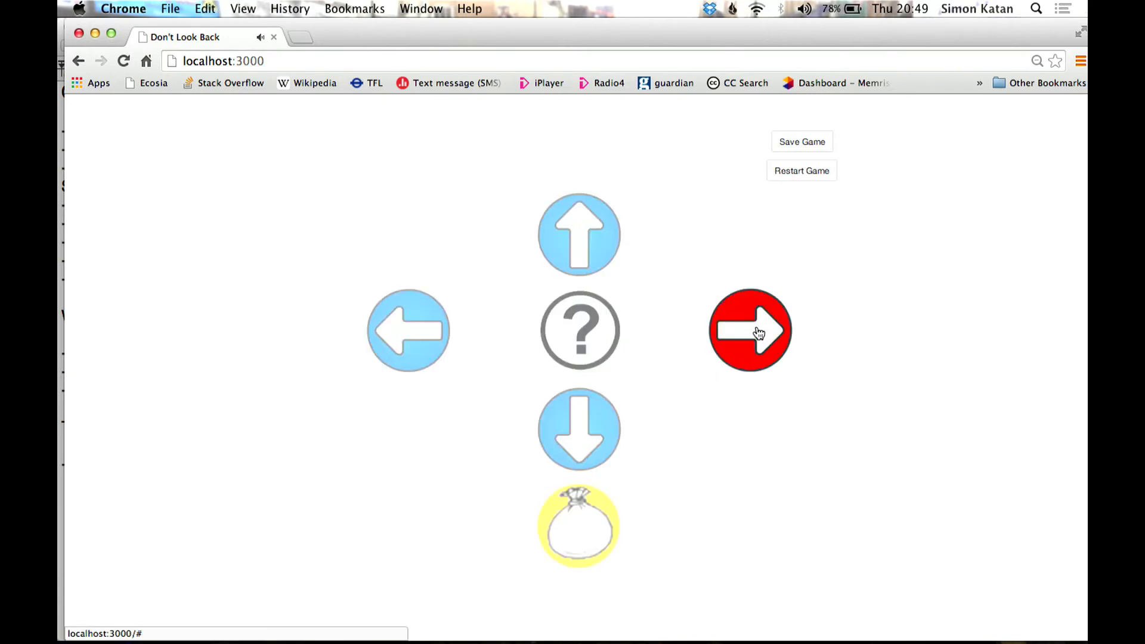
mouse_move(610, 433)
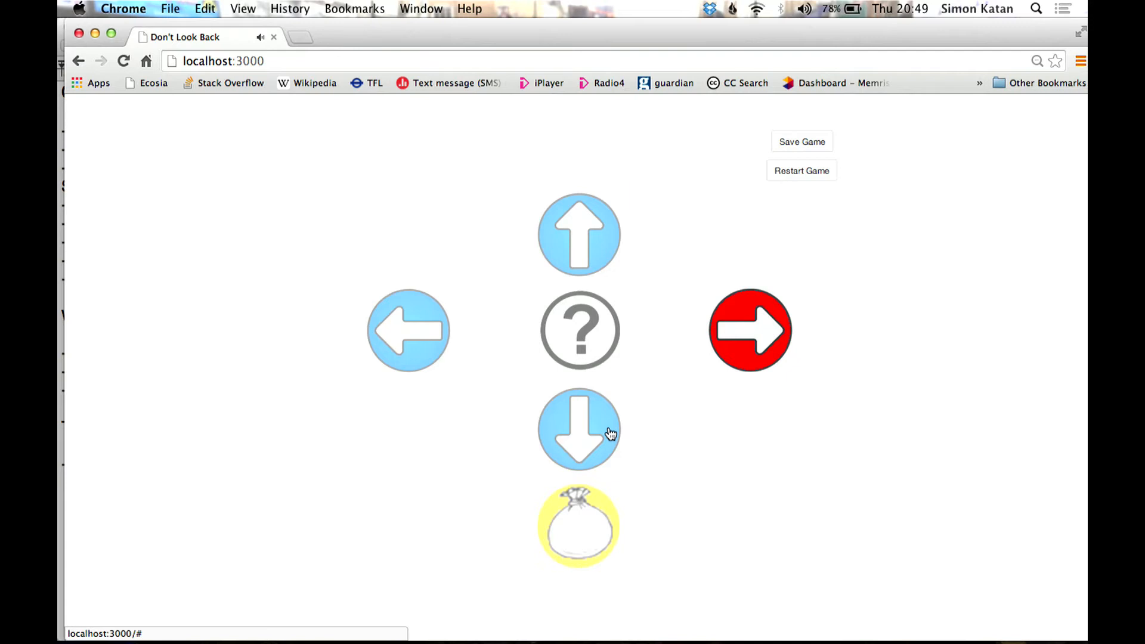
left_click(580, 429)
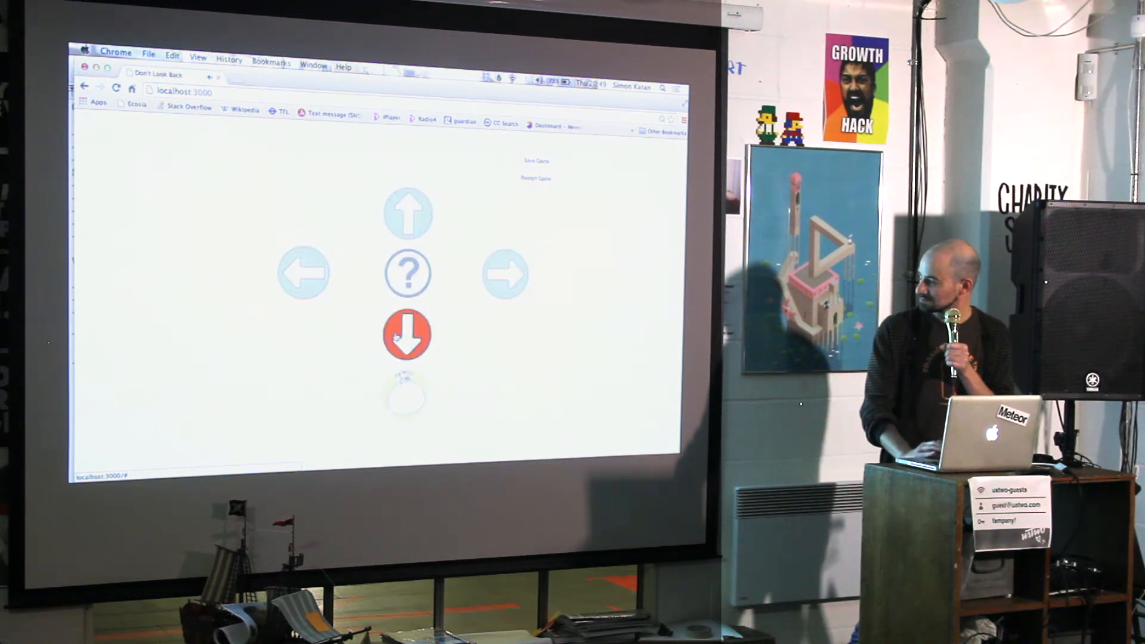
Navigate with repeated down, right and left moves until the ring item appears
left_click(408, 274)
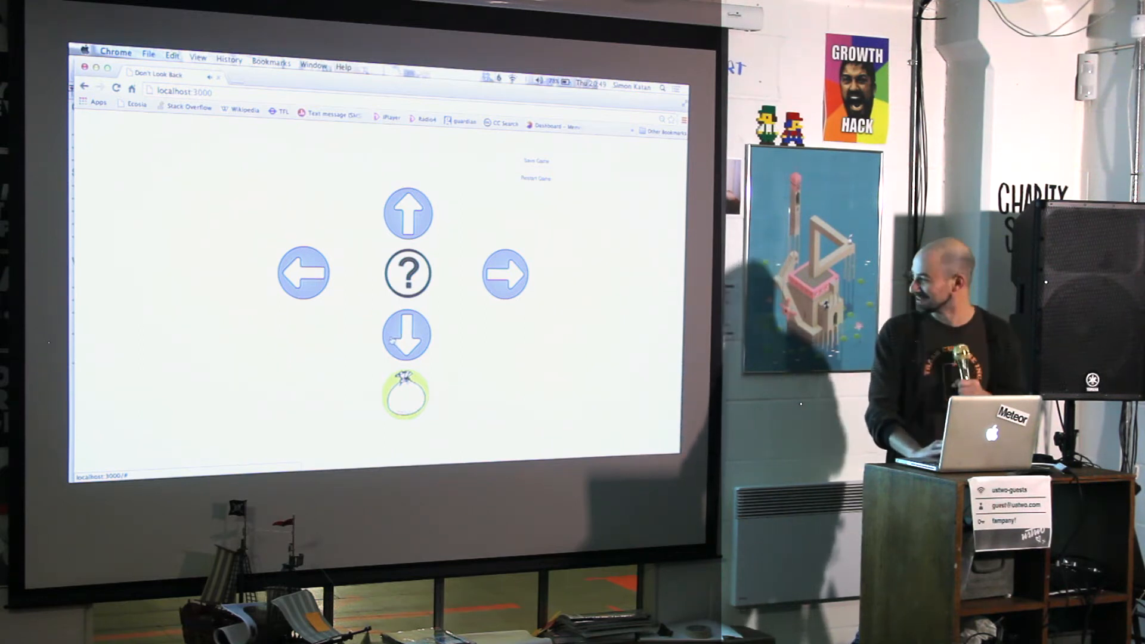
left_click(407, 335)
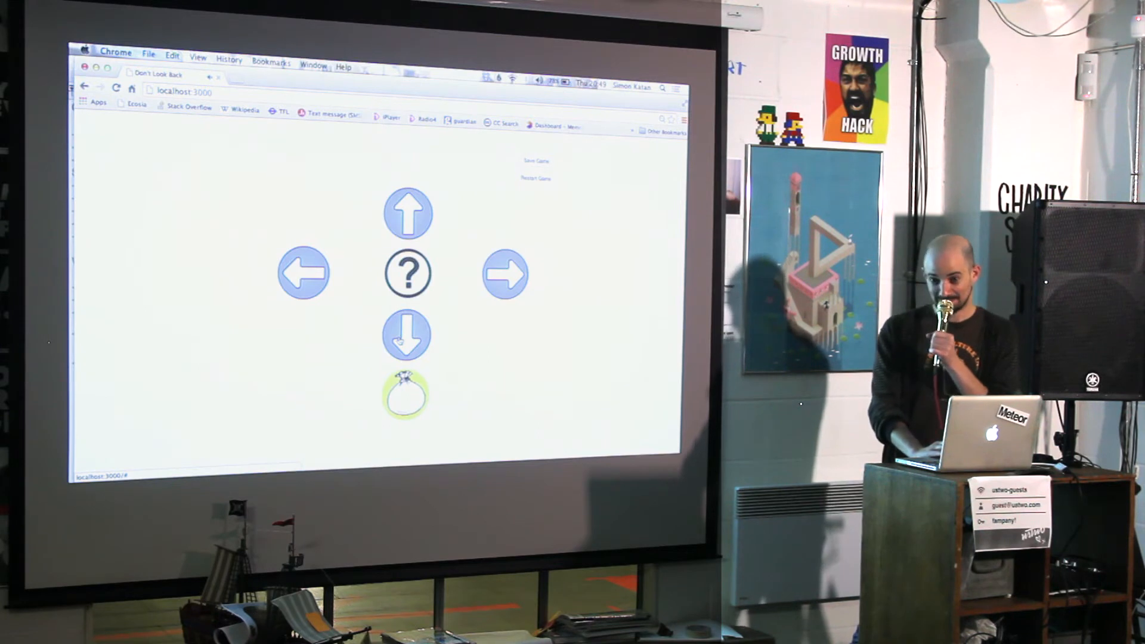
left_click(407, 336)
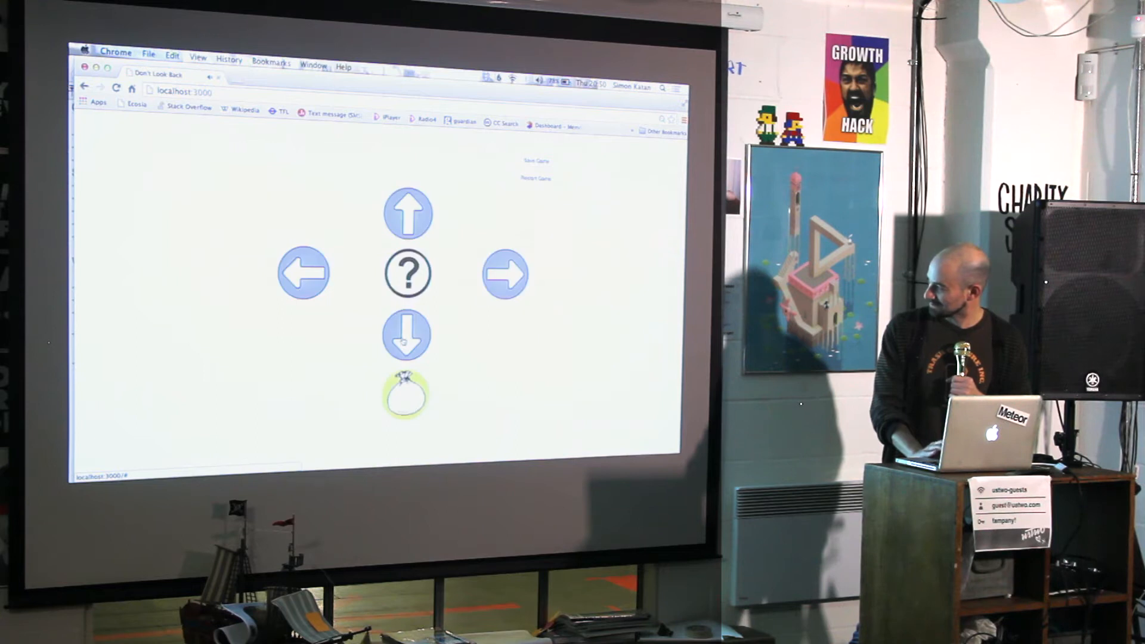
left_click(407, 334)
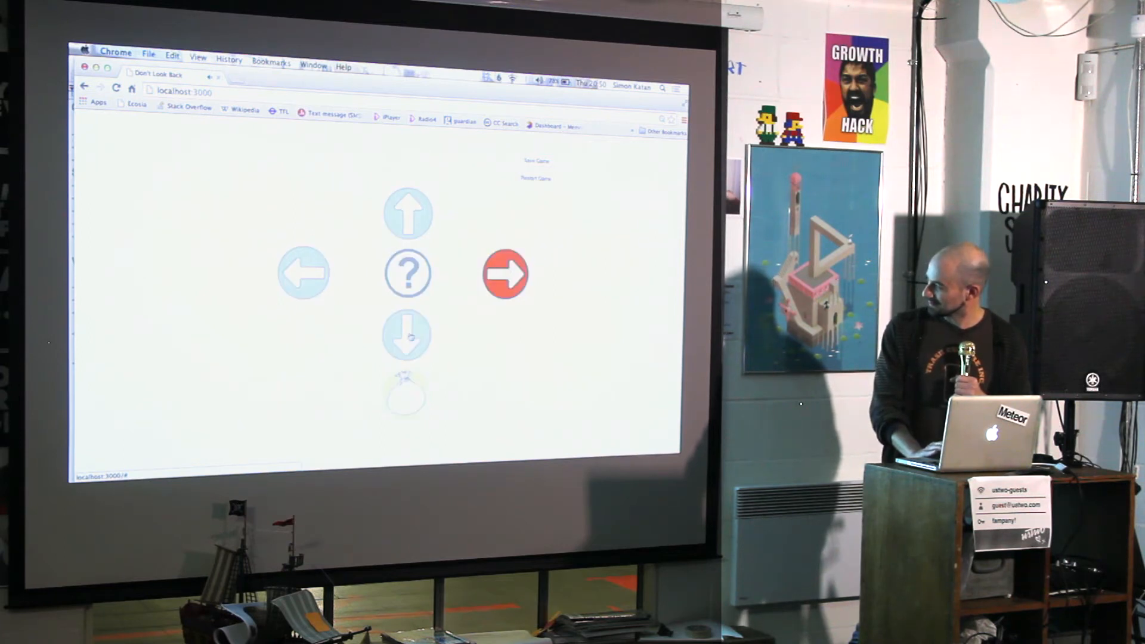
left_click(407, 334)
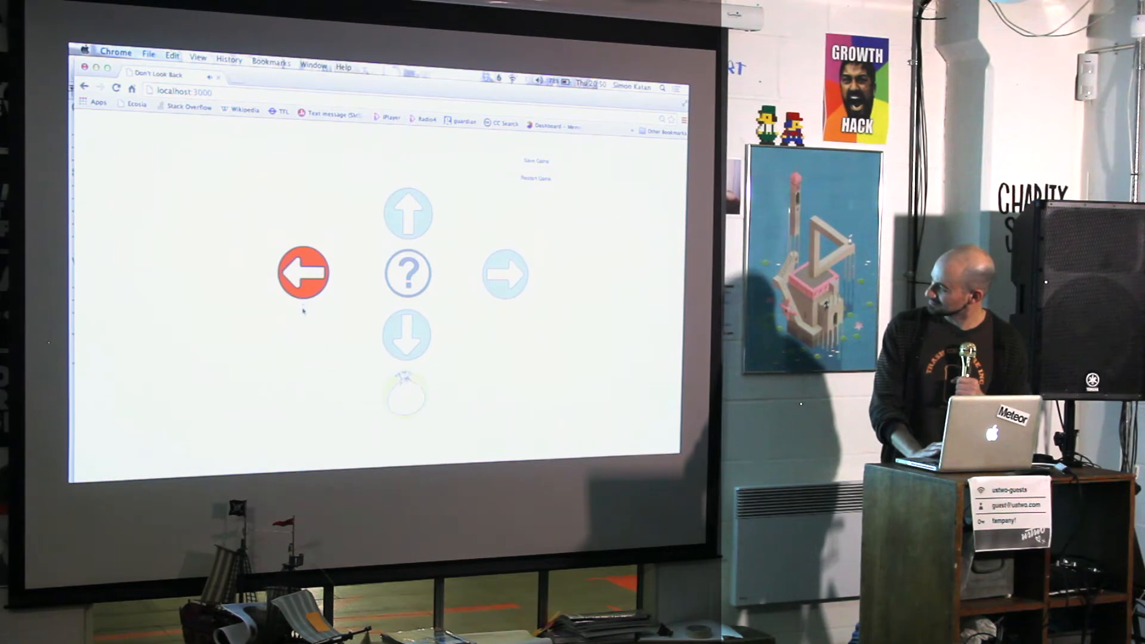
left_click(303, 274)
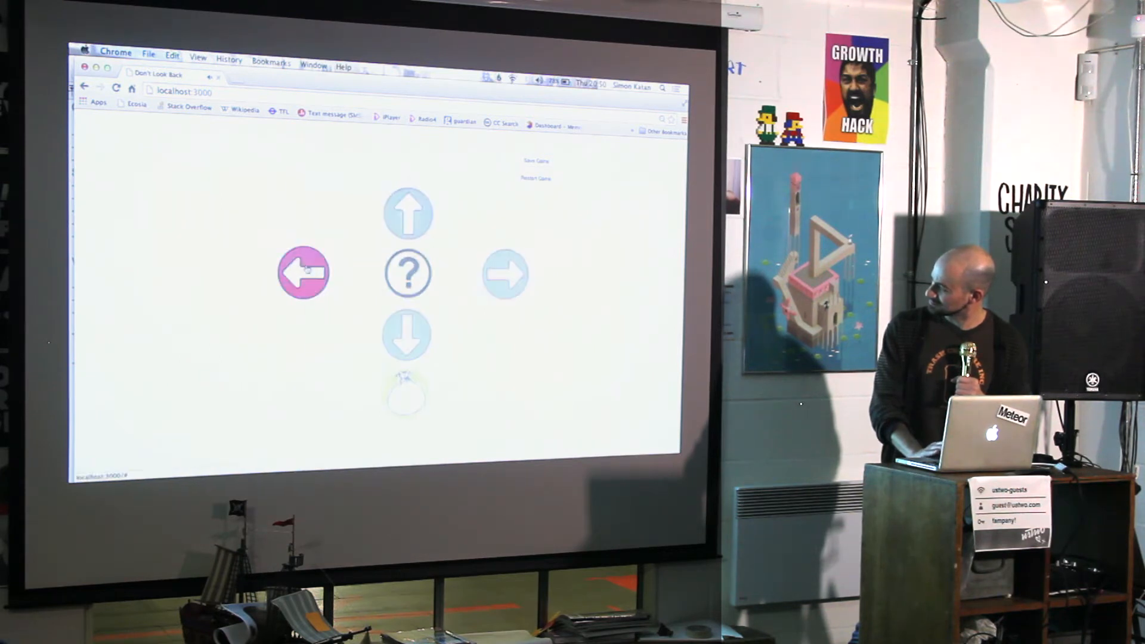
left_click(304, 275)
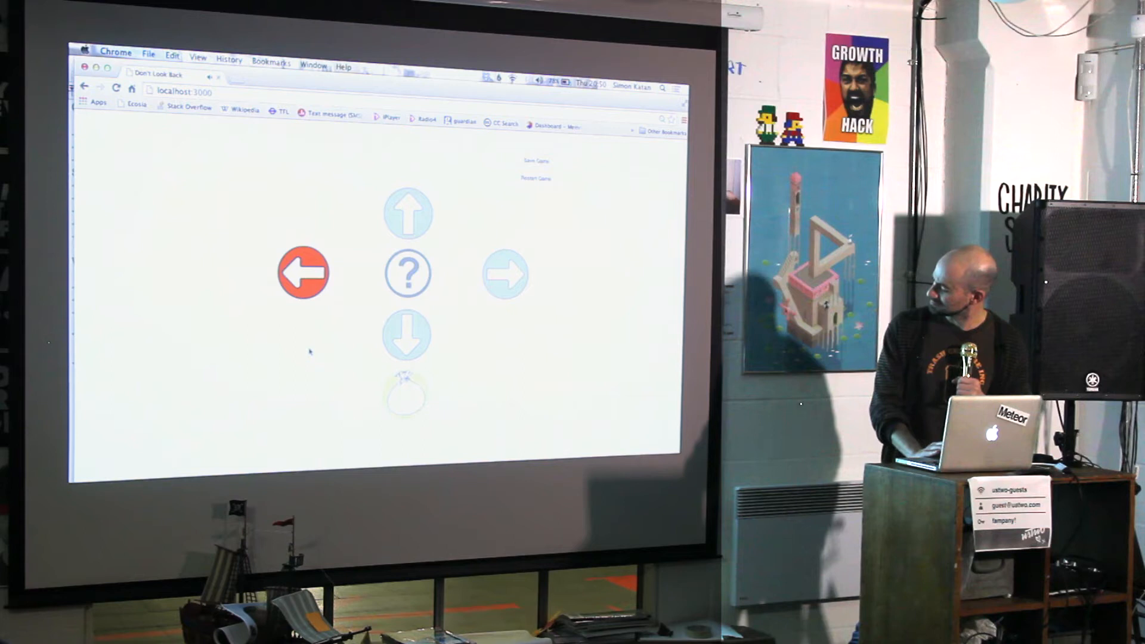
left_click(408, 274)
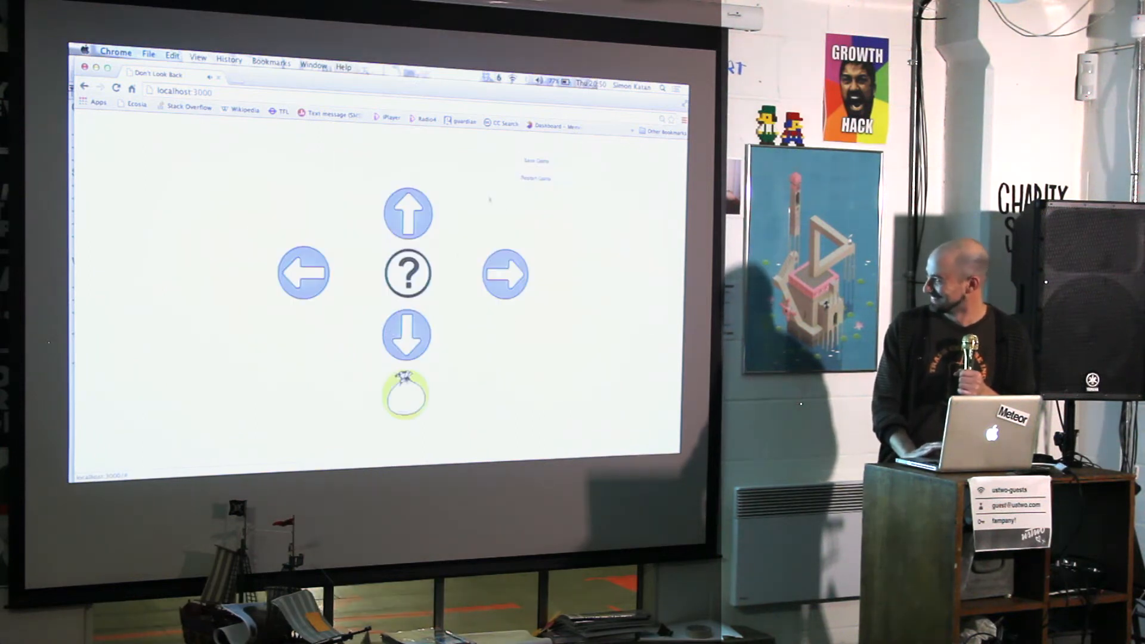
left_click(406, 212)
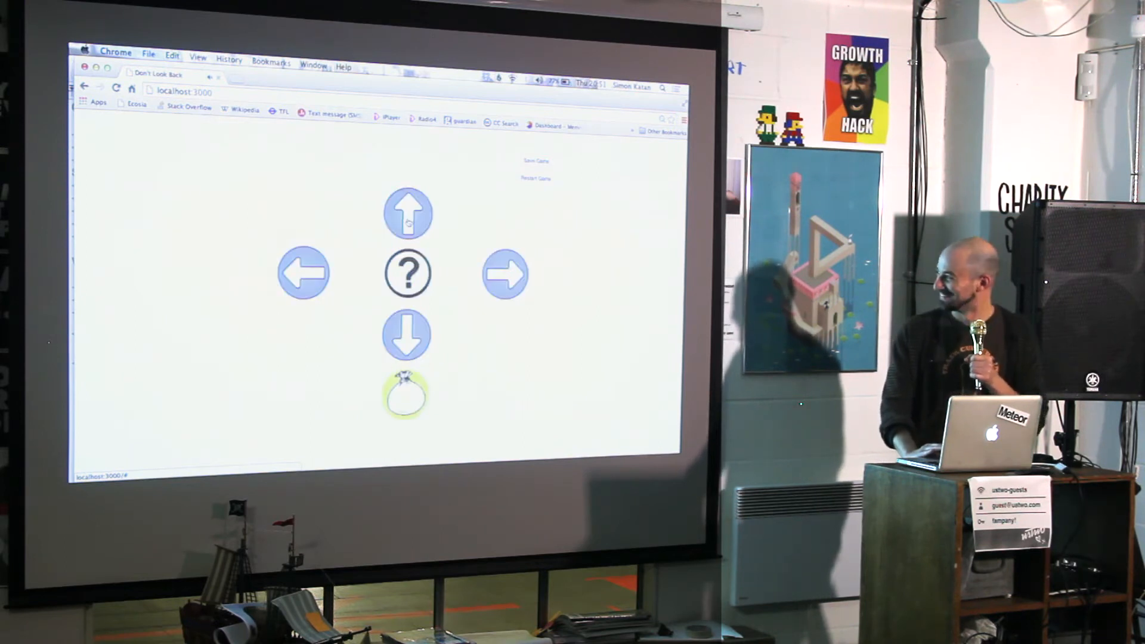
Move the player up and right, asking for hints about where to go along the way
left_click(408, 214)
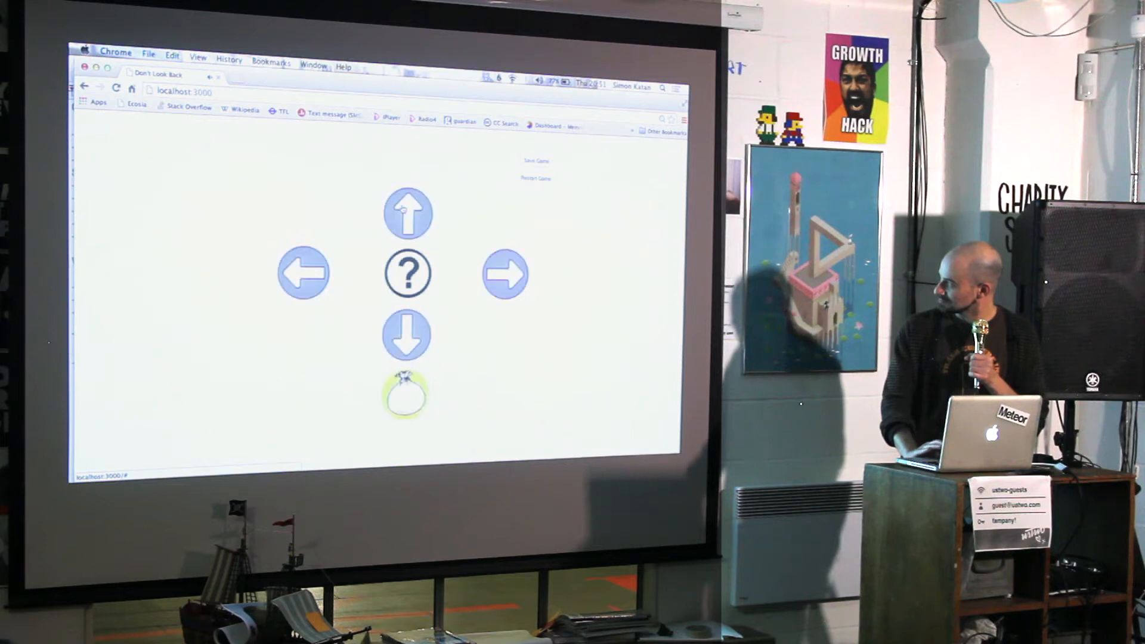
left_click(408, 213)
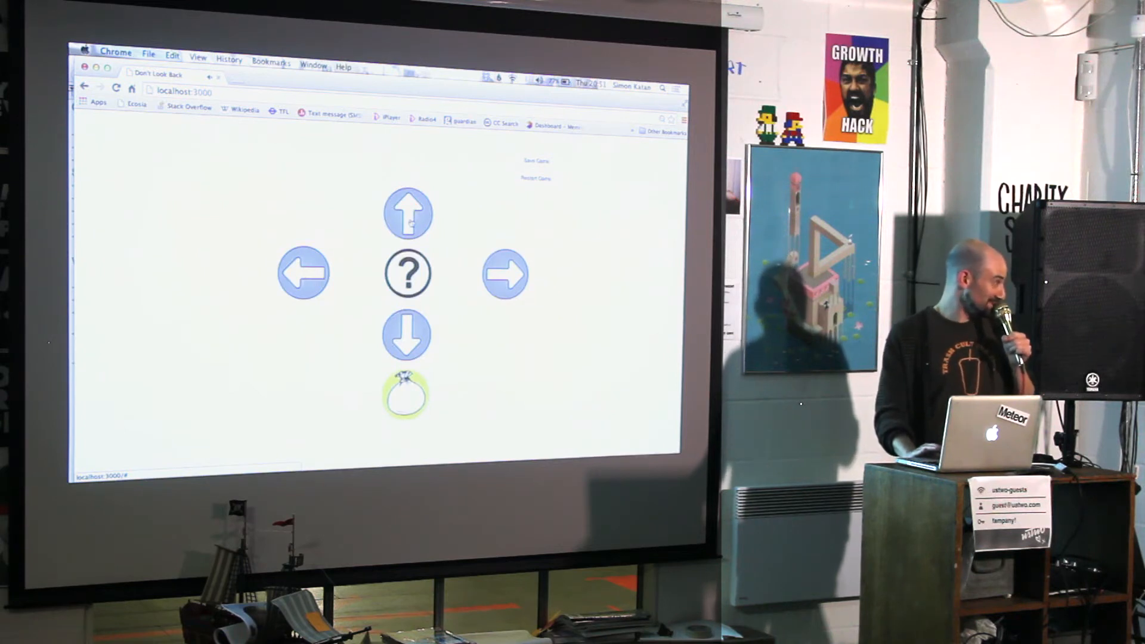
left_click(408, 213)
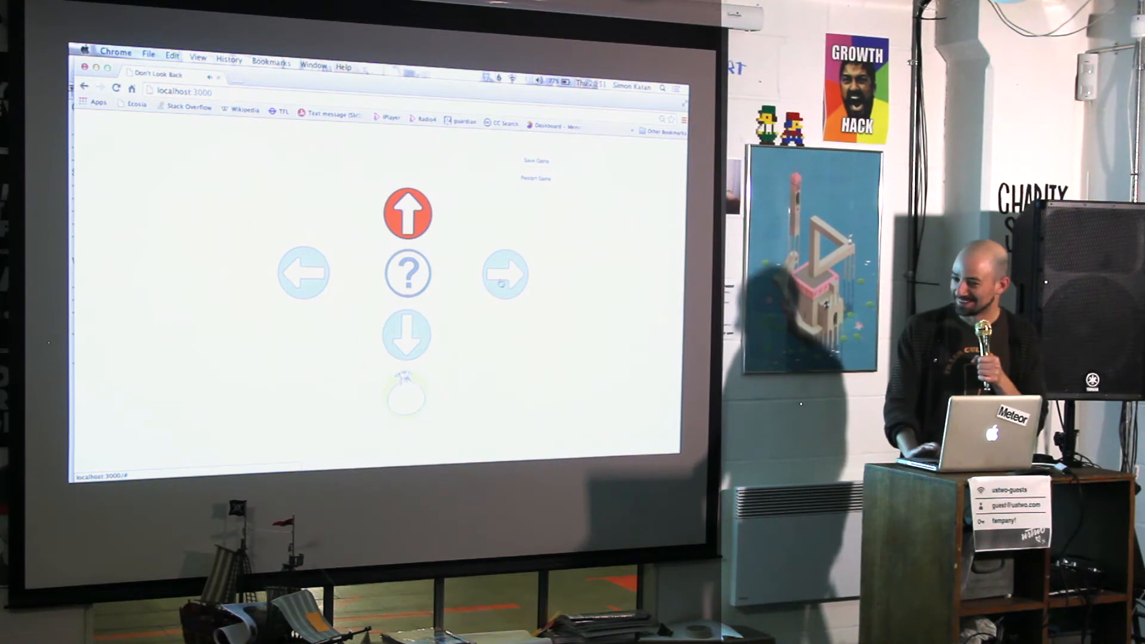
left_click(408, 275)
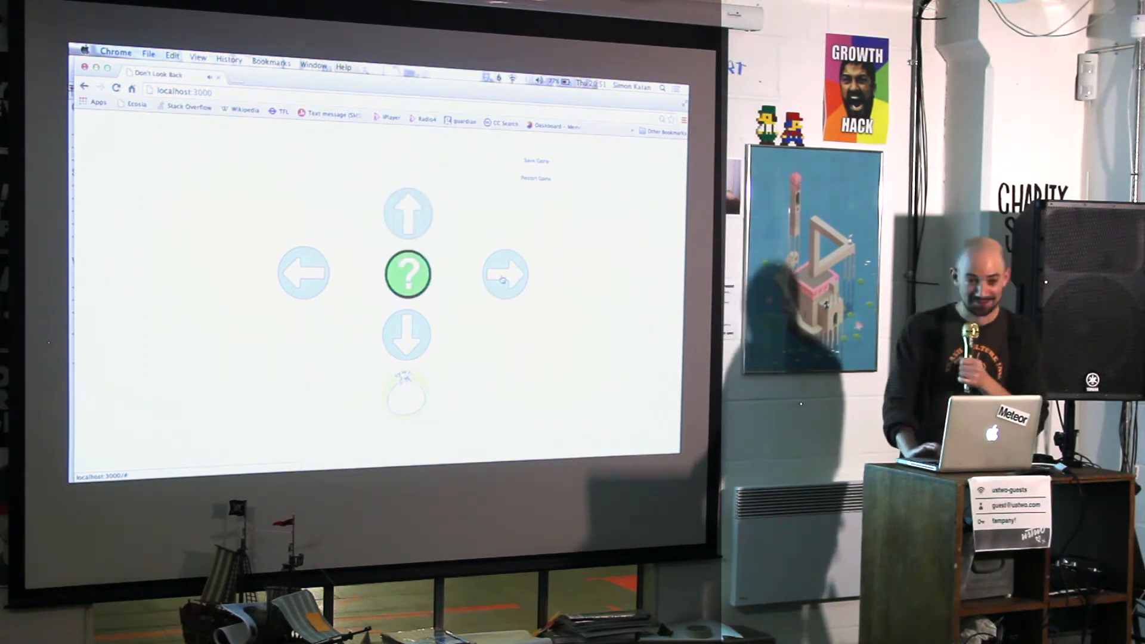
left_click(408, 274)
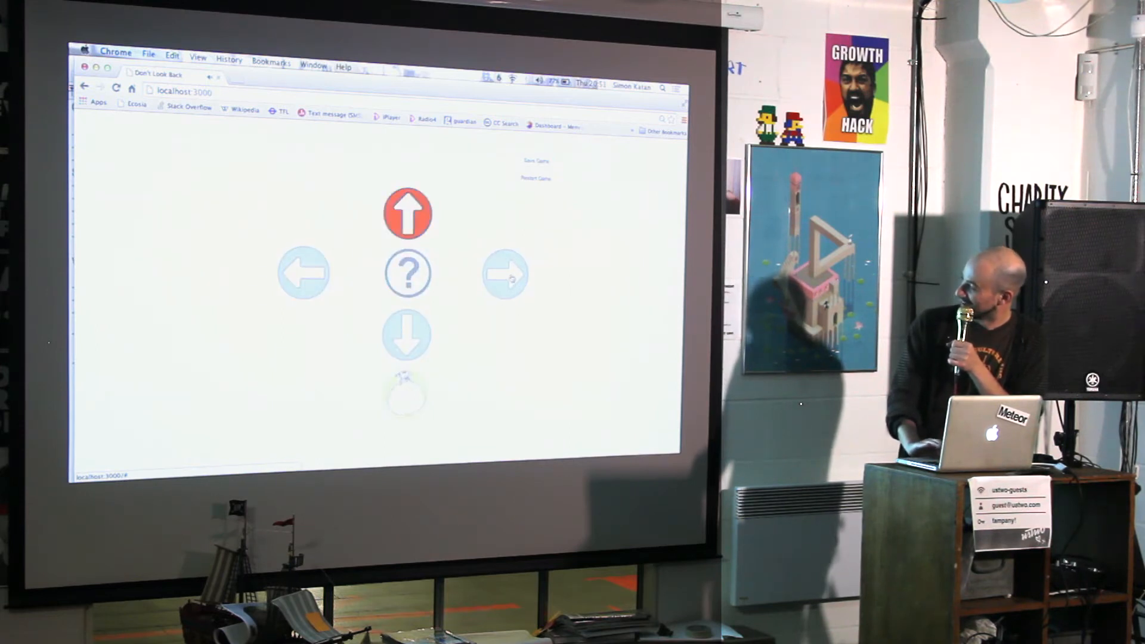
left_click(504, 273)
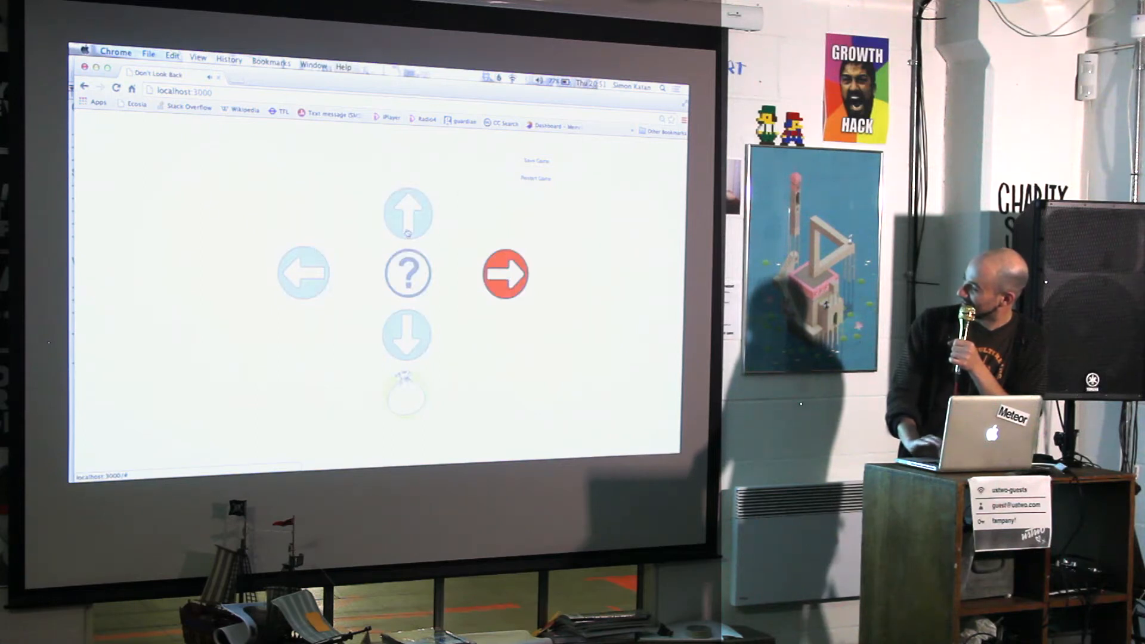
left_click(408, 273)
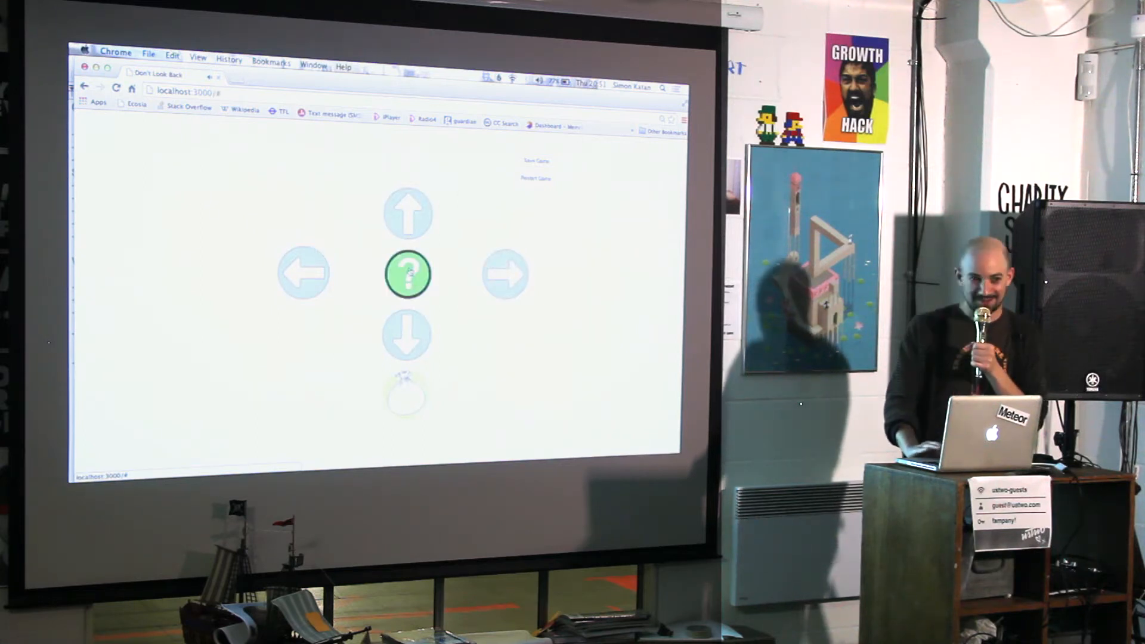
left_click(408, 275)
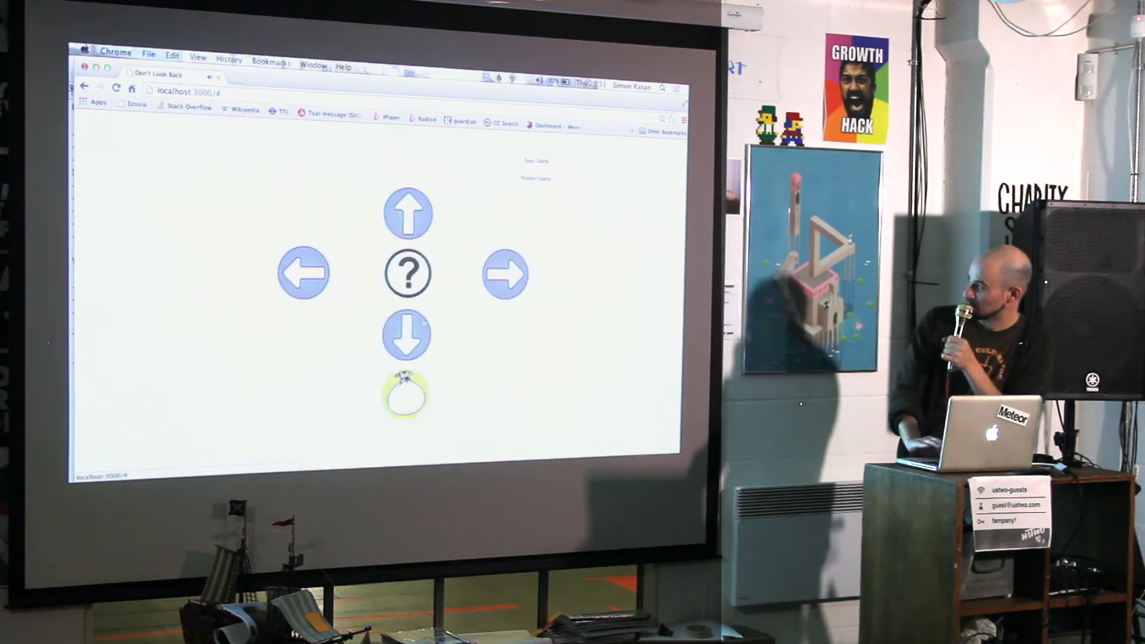
Move right once more, then restart the game back to the title screen
left_click(505, 272)
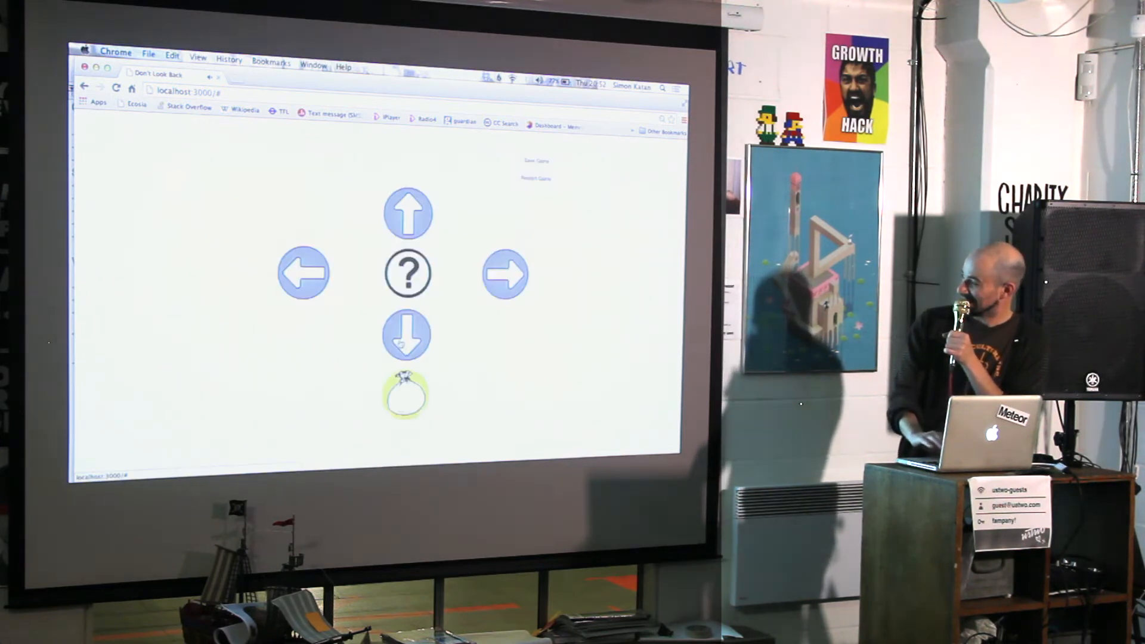
left_click(505, 274)
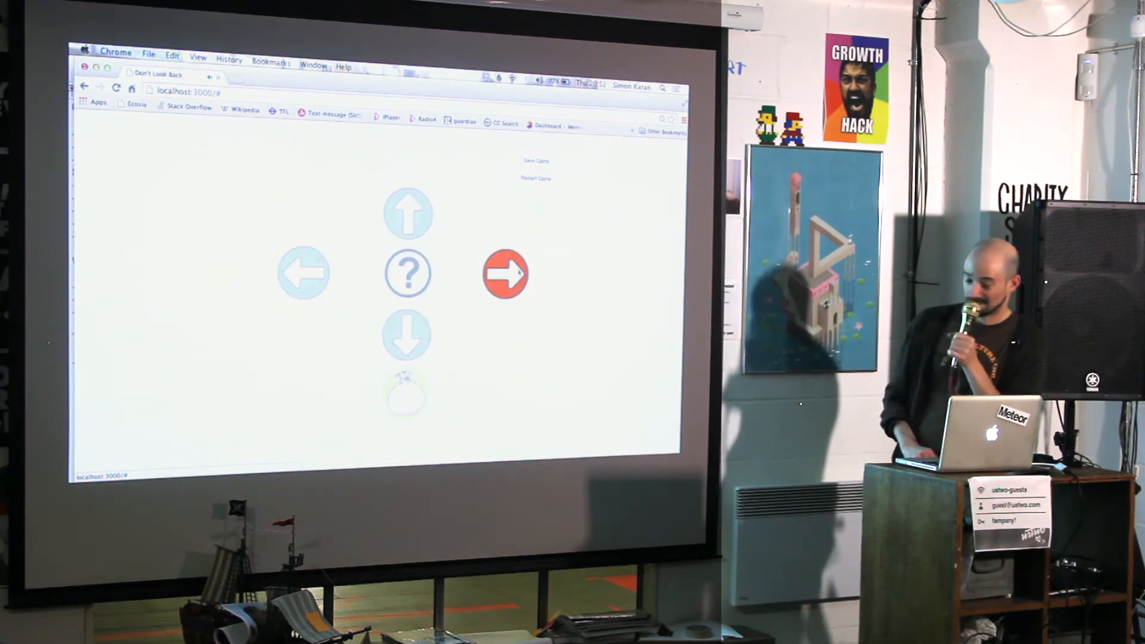
left_click(408, 273)
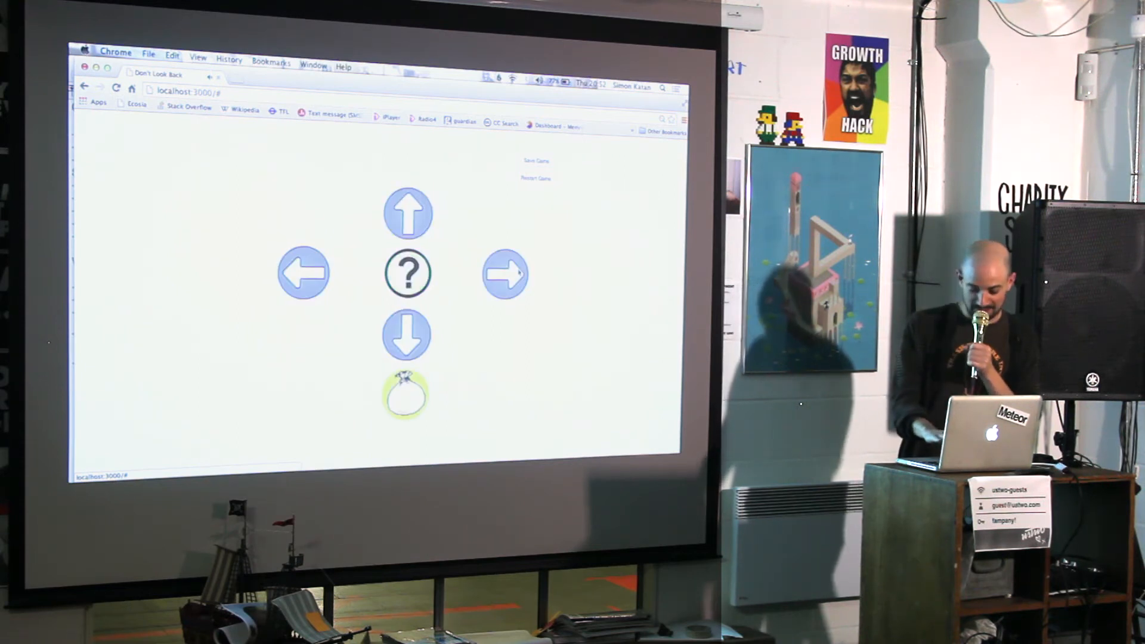
left_click(506, 275)
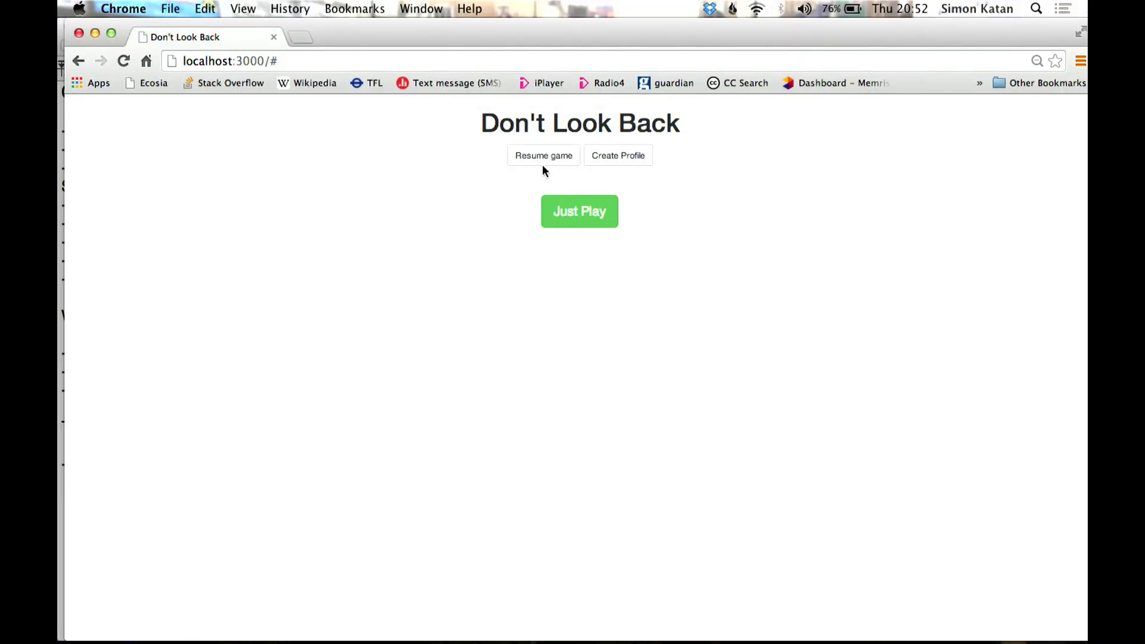
Log in via Resume Game with the suggested email and password to reach the Feature Designer
left_click(544, 155)
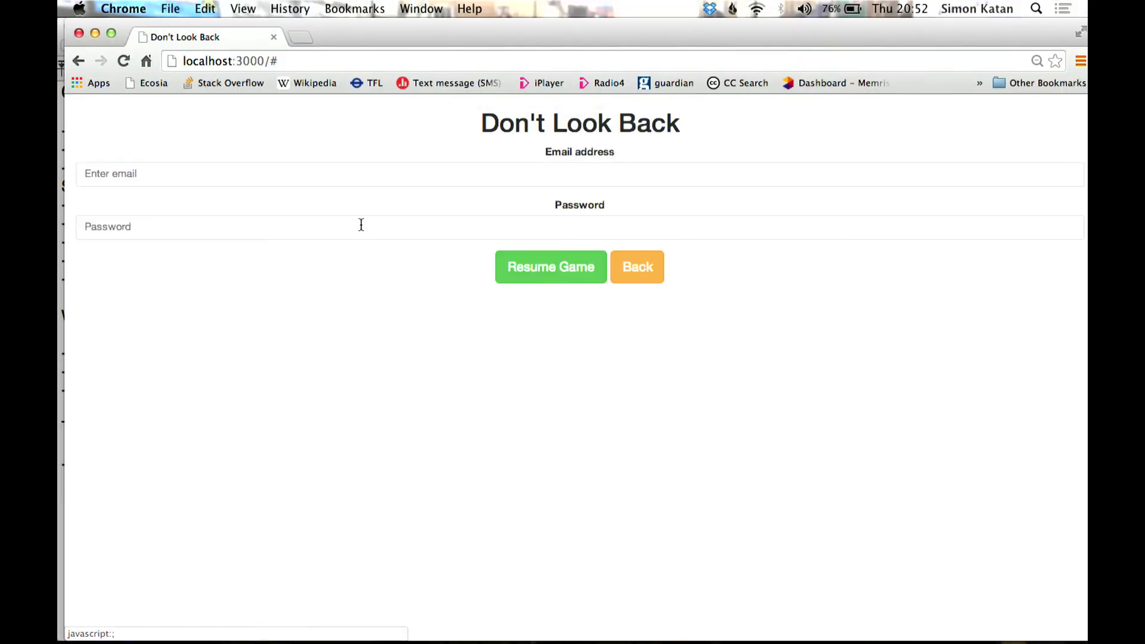
type("s")
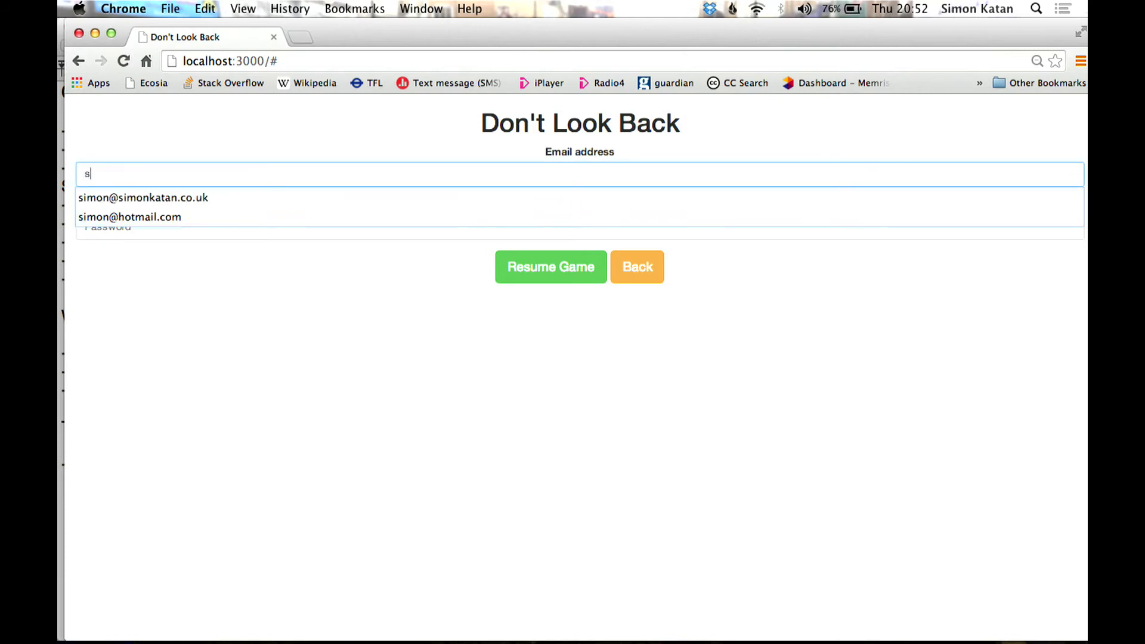
left_click(130, 217)
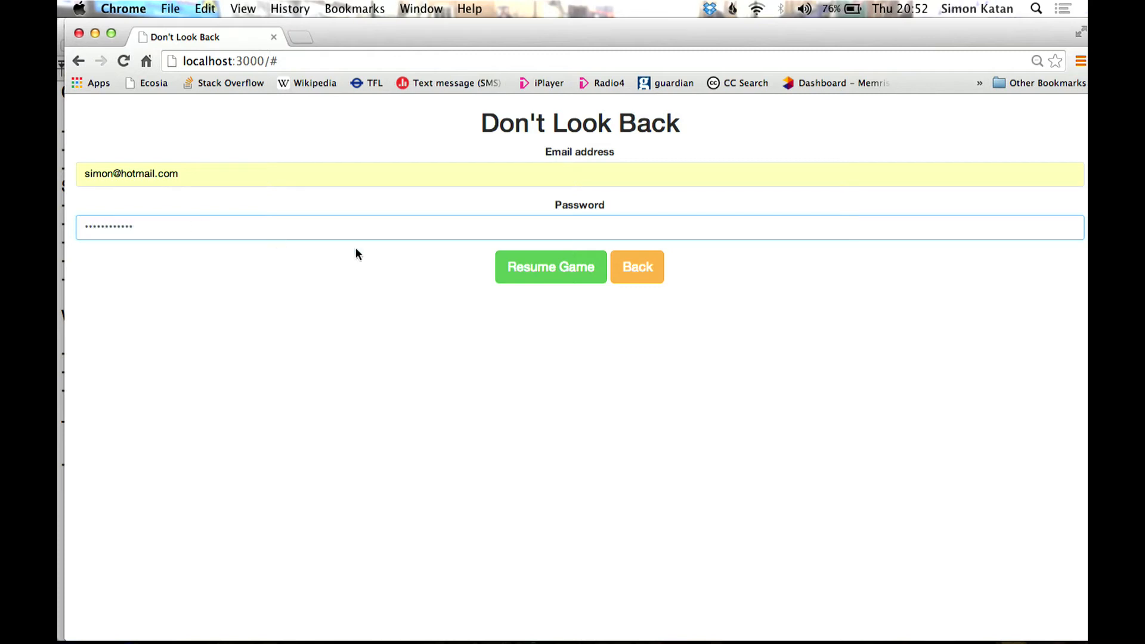
left_click(550, 266)
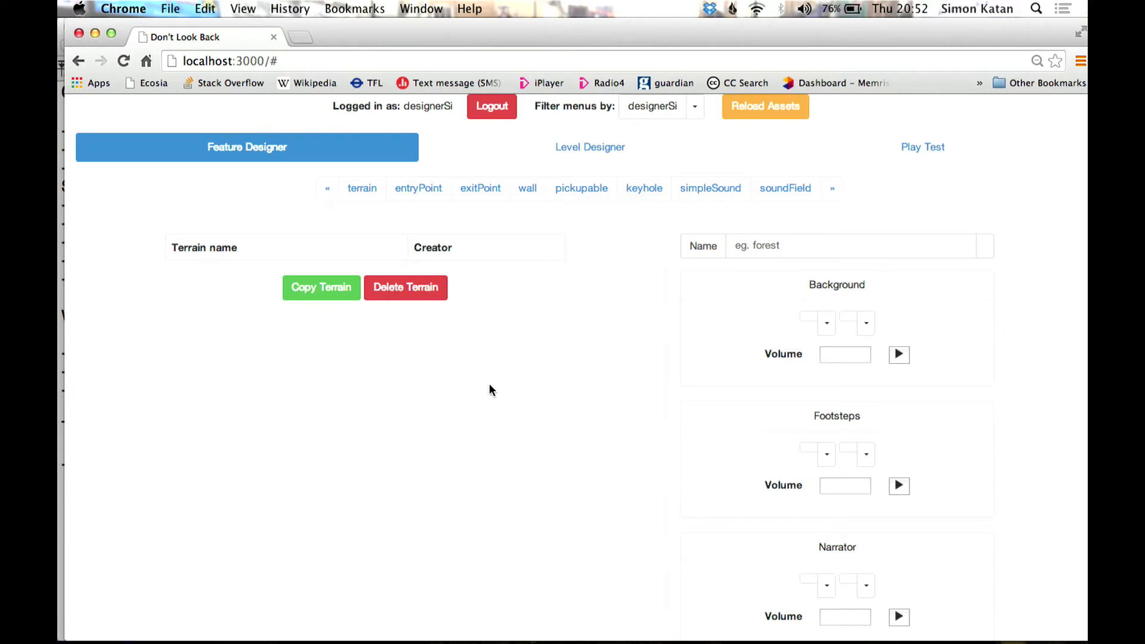
Browse the terrain list, Level Designer and Play Test, then return and open the designer filter
left_click(362, 187)
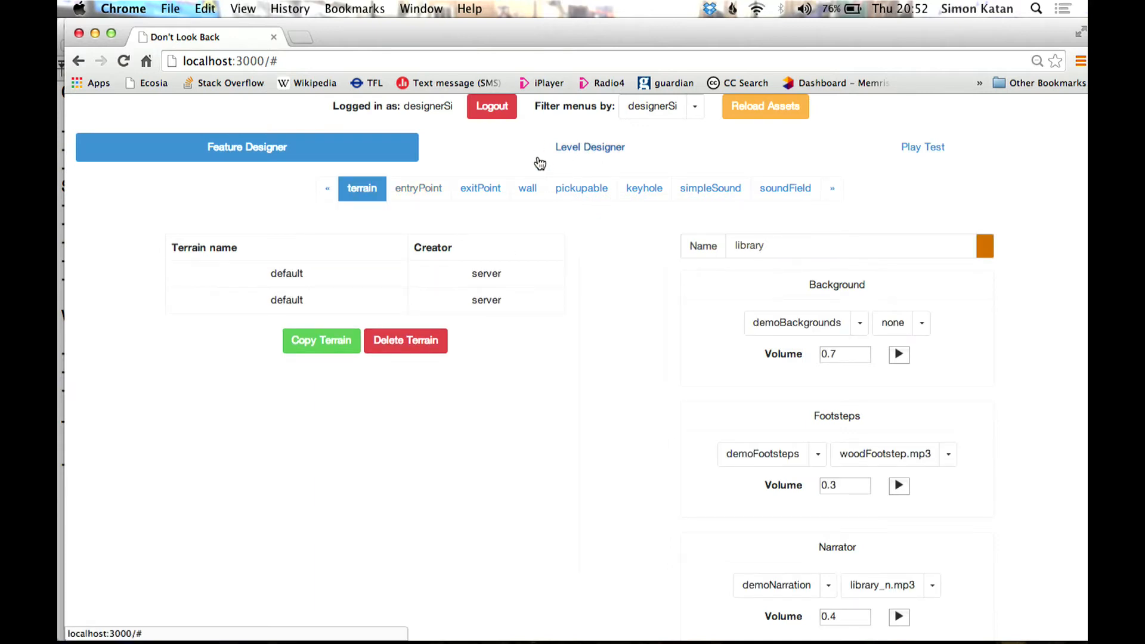
mouse_move(388, 213)
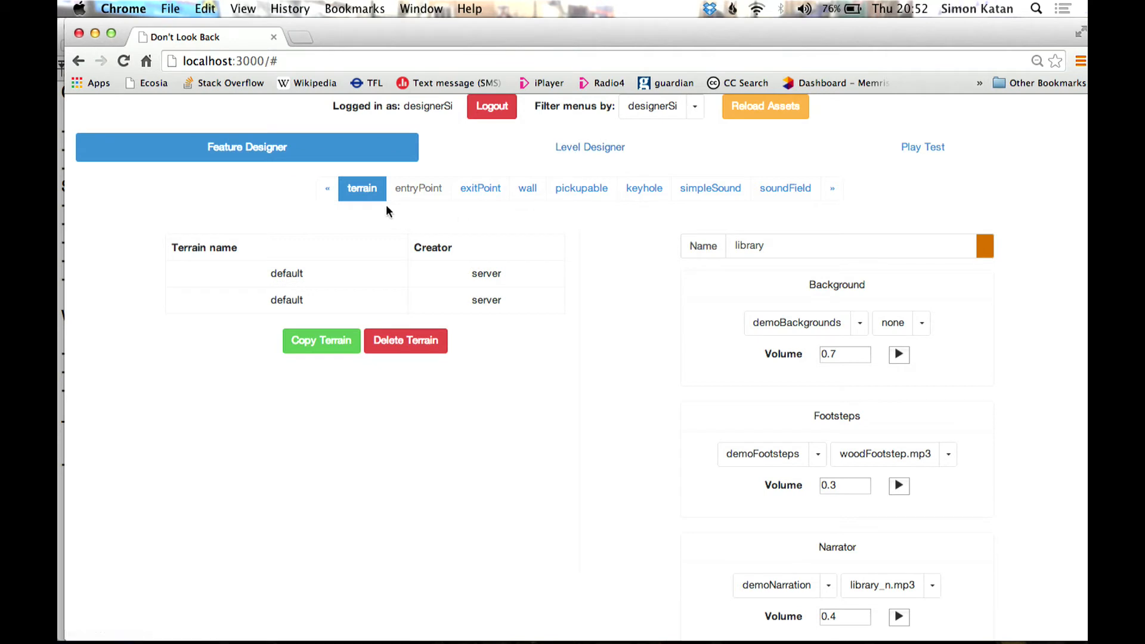
mouse_move(591, 297)
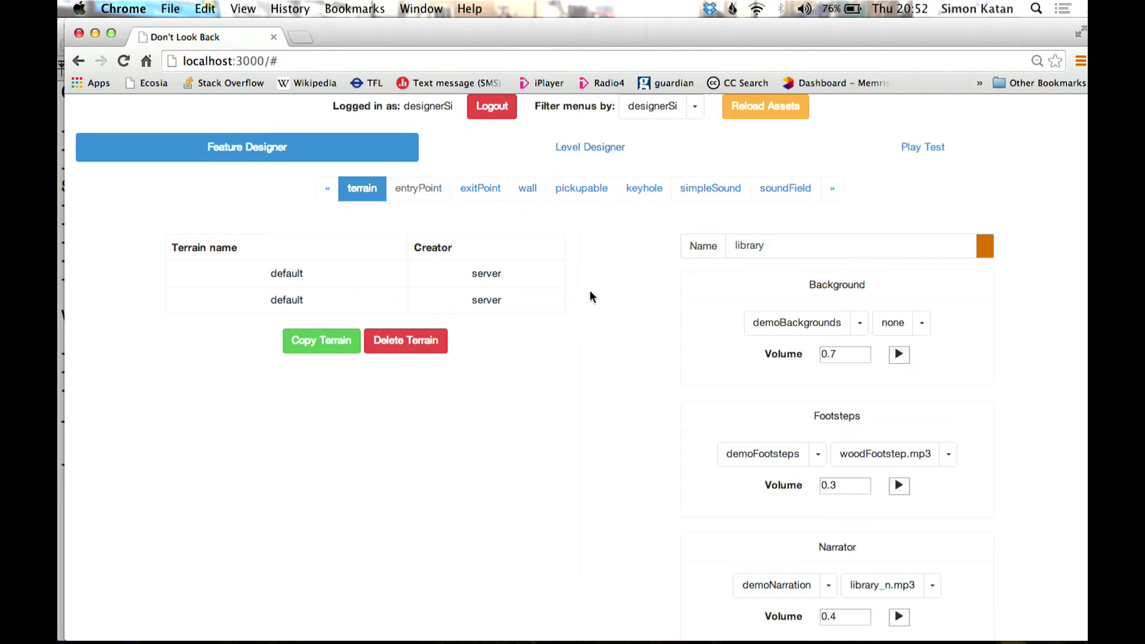
left_click(590, 147)
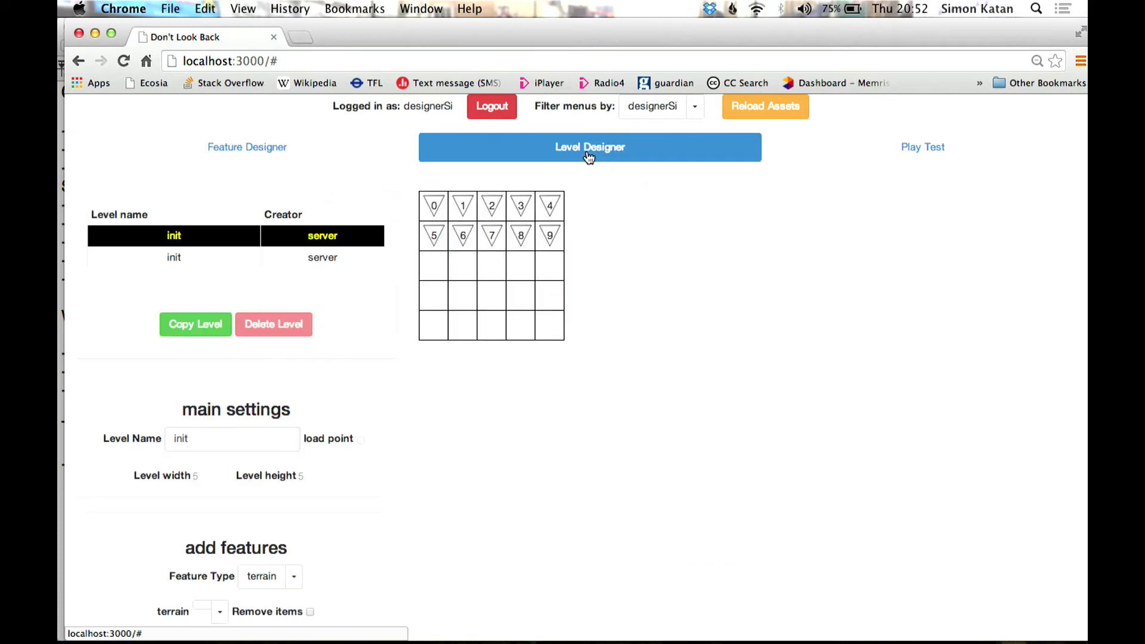
mouse_move(883, 163)
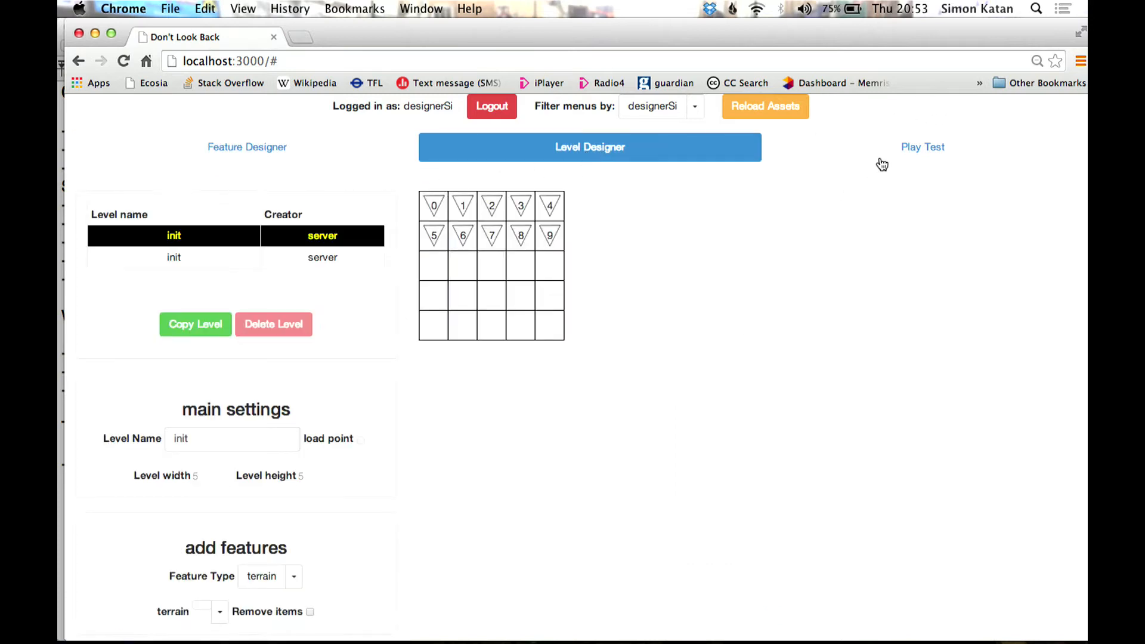
left_click(923, 147)
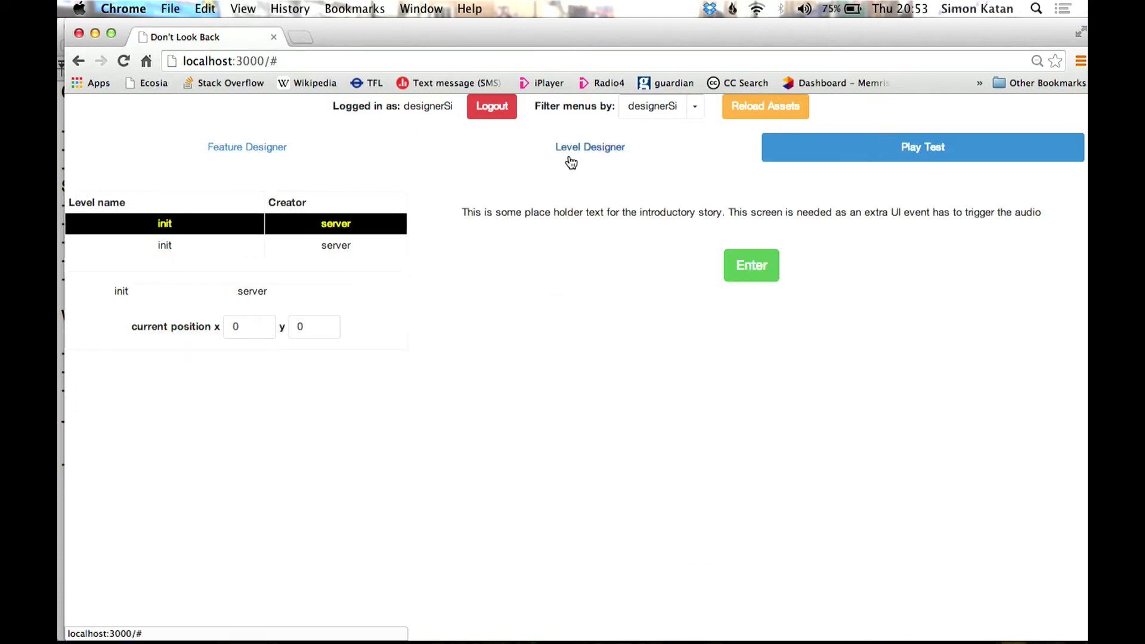
left_click(247, 147)
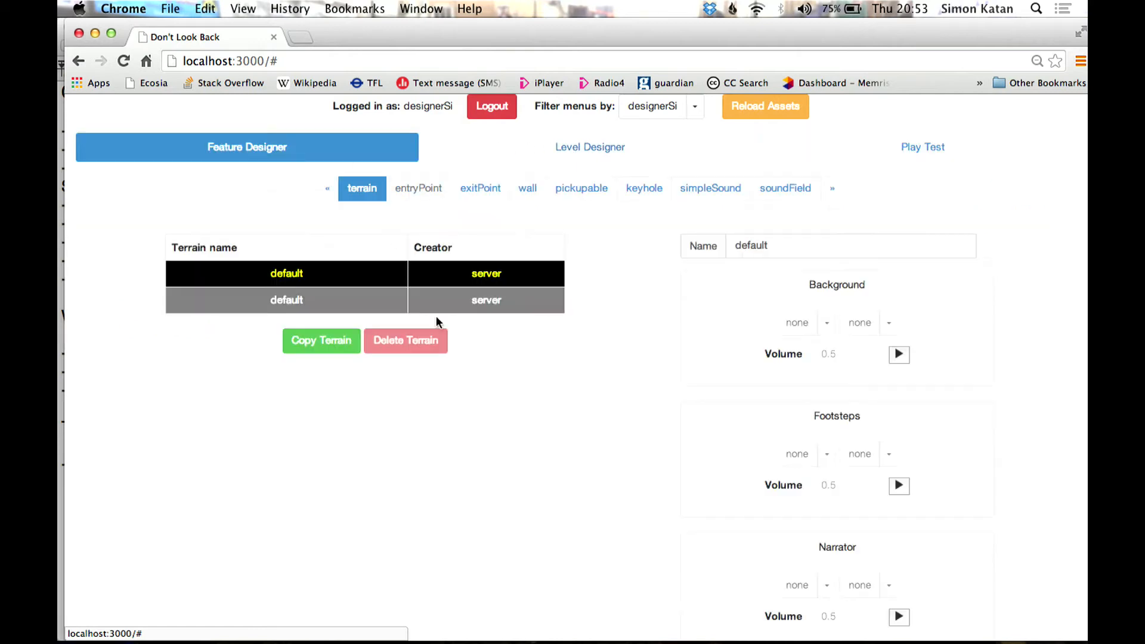
scroll("down", 3)
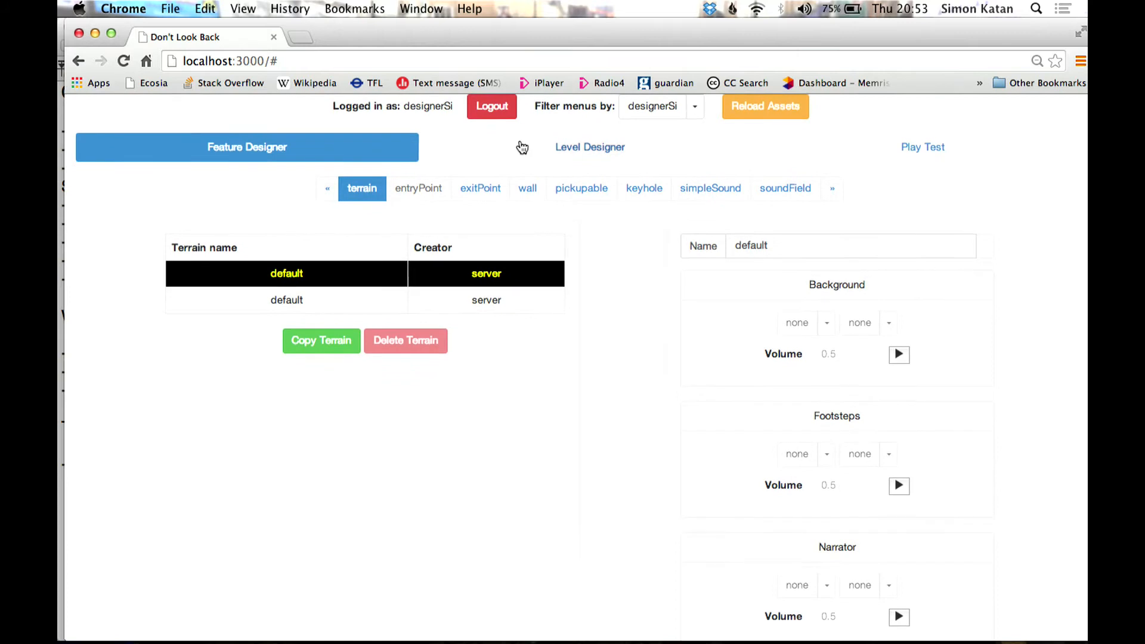
left_click(694, 106)
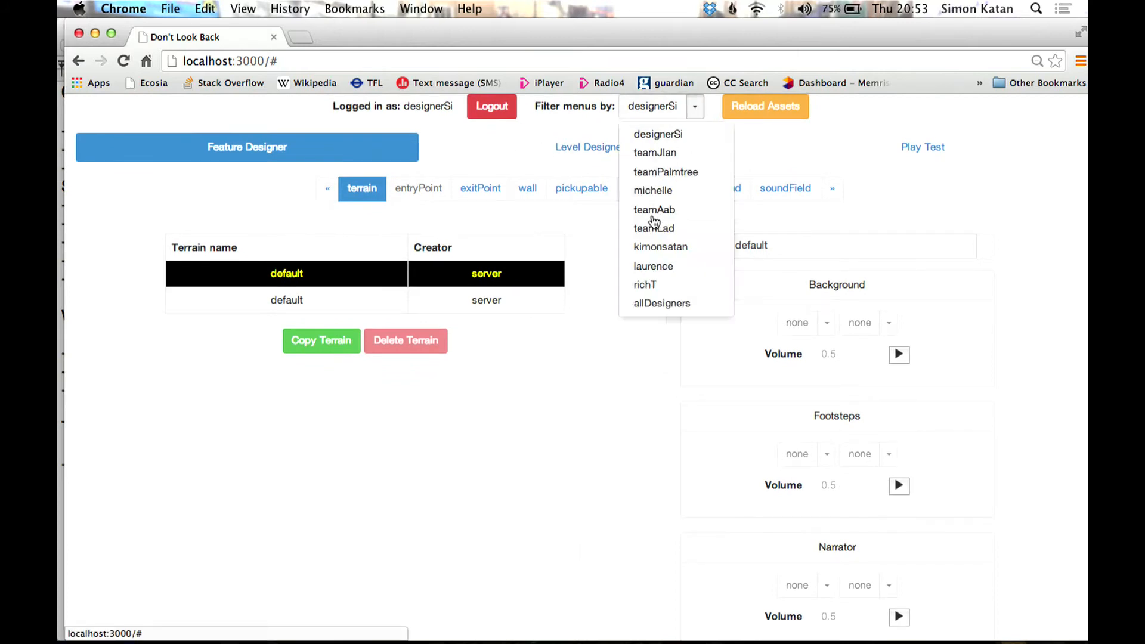
mouse_move(663, 215)
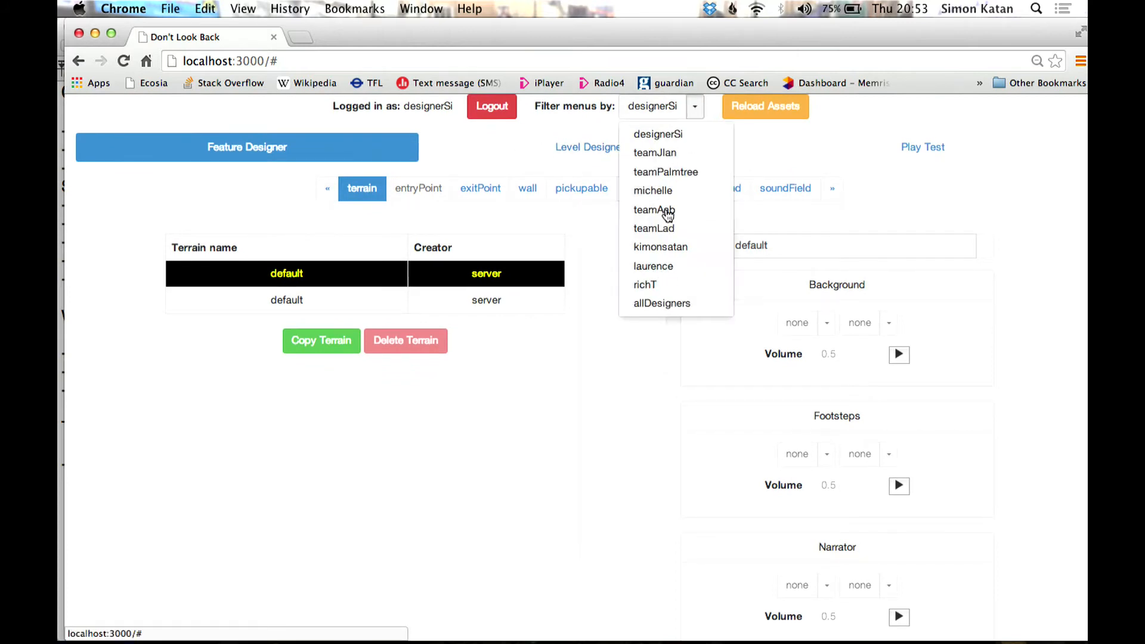
Filter to designer kimonsatan and show that designer's field level map in the Level Designer
left_click(660, 247)
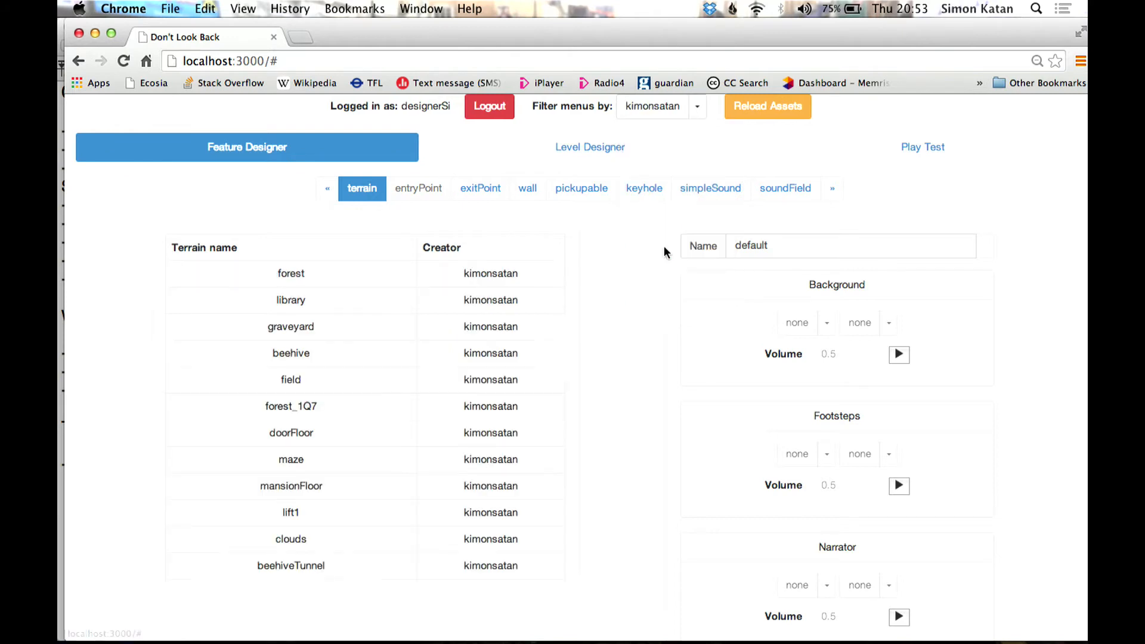
mouse_move(562, 147)
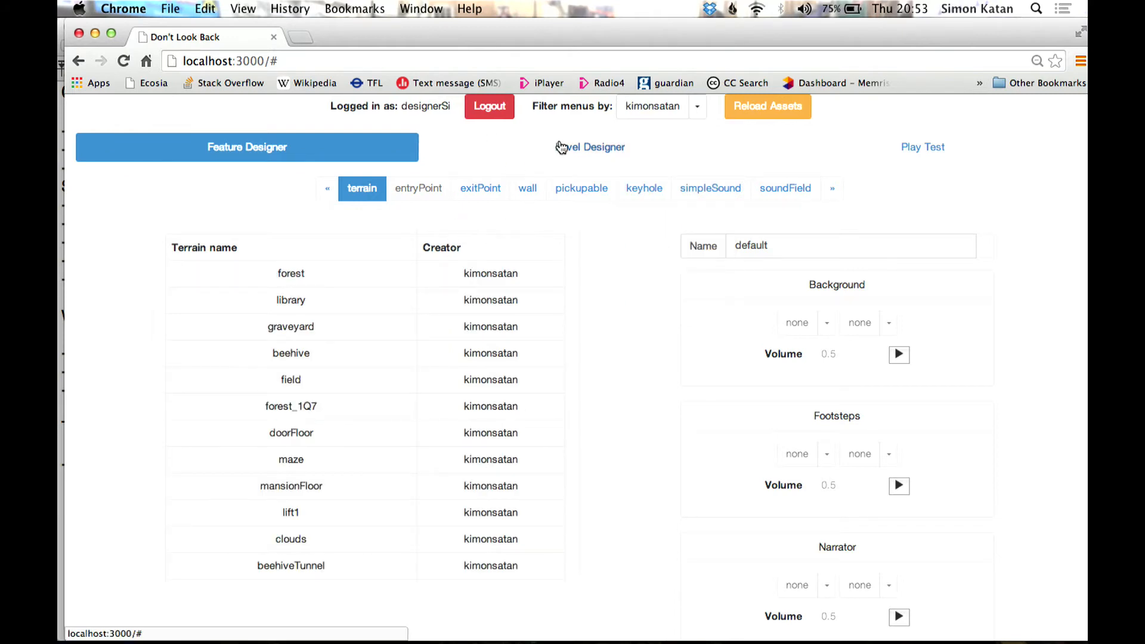
left_click(589, 147)
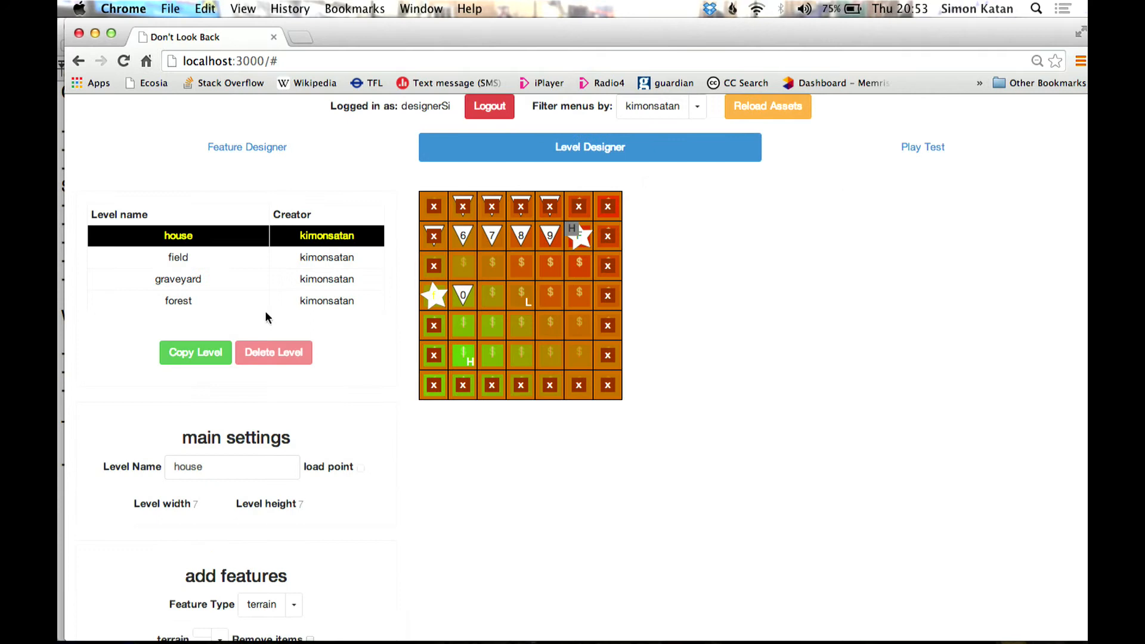
left_click(178, 258)
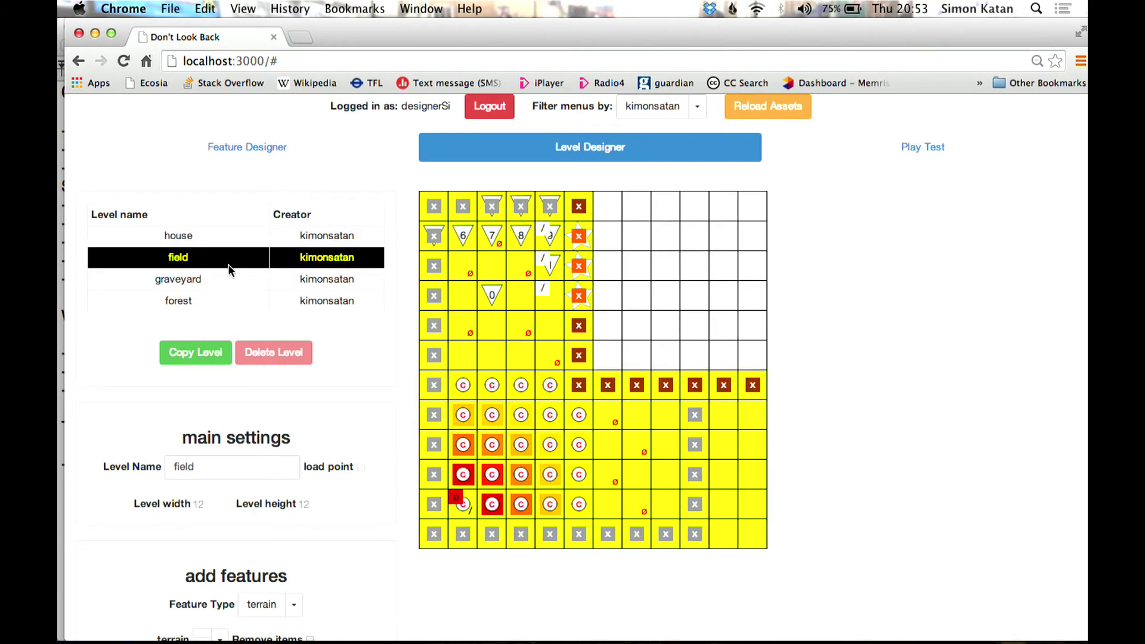
mouse_move(552, 350)
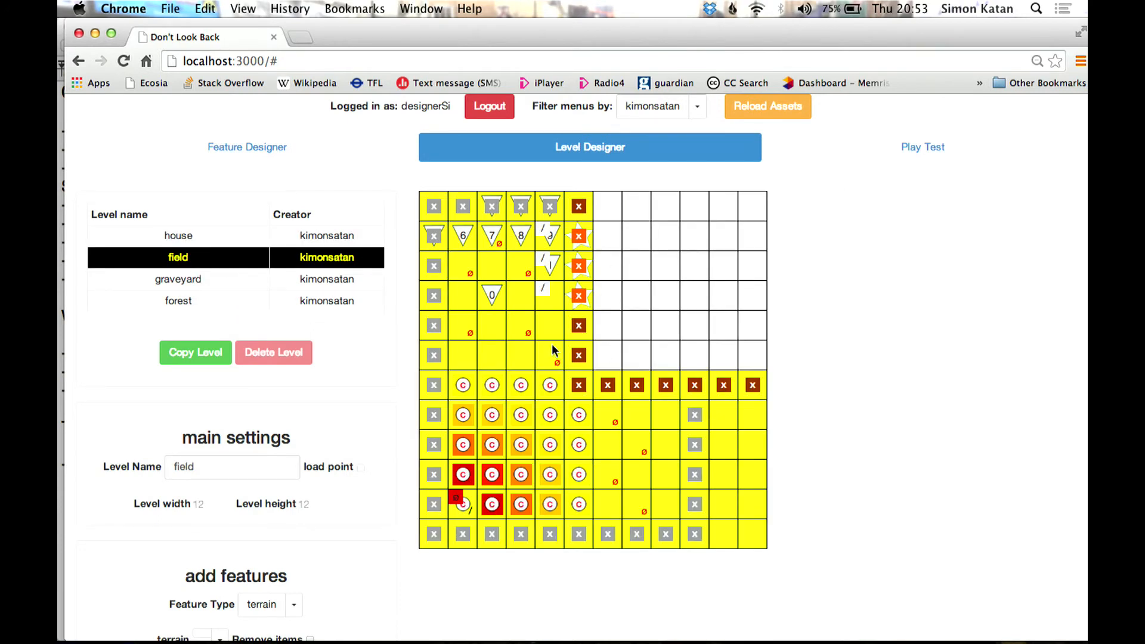
mouse_move(554, 288)
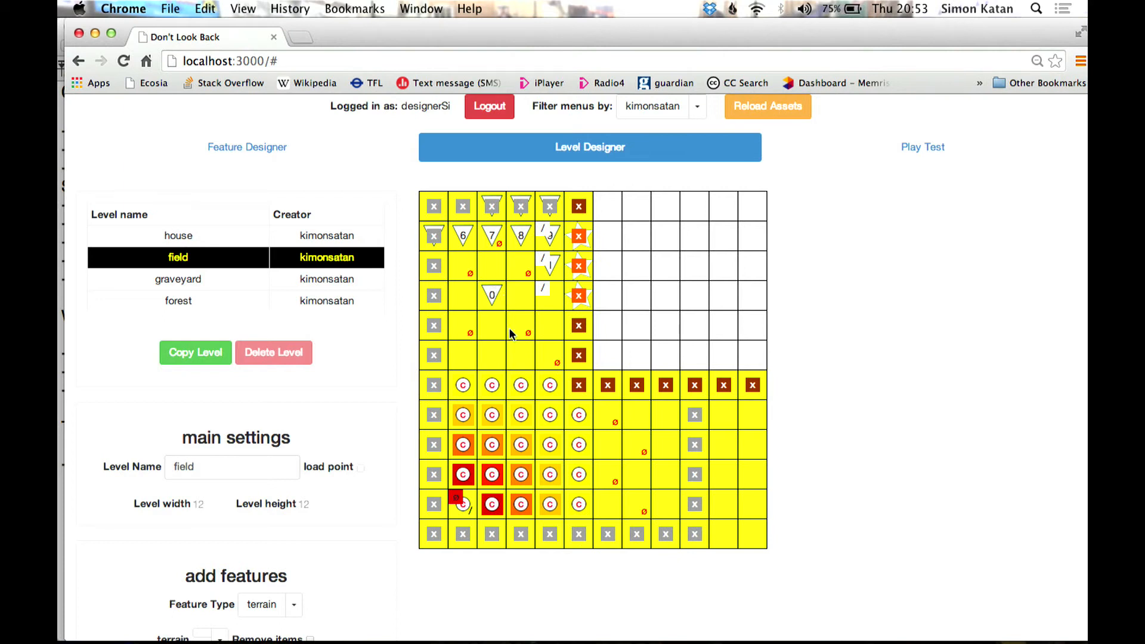
mouse_move(612, 430)
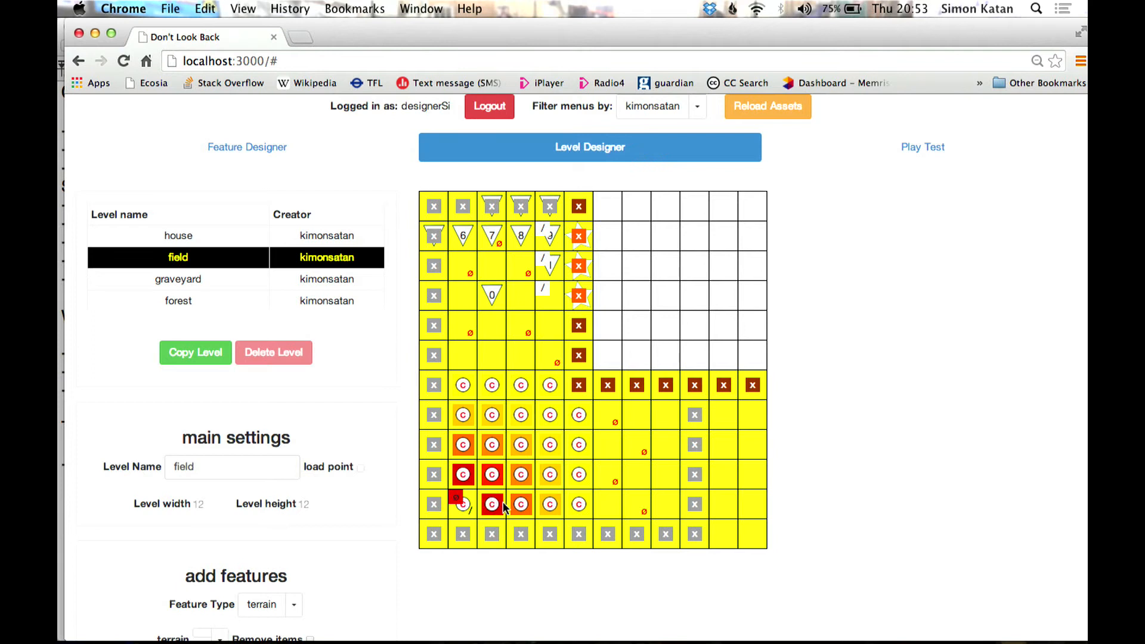
mouse_move(585, 399)
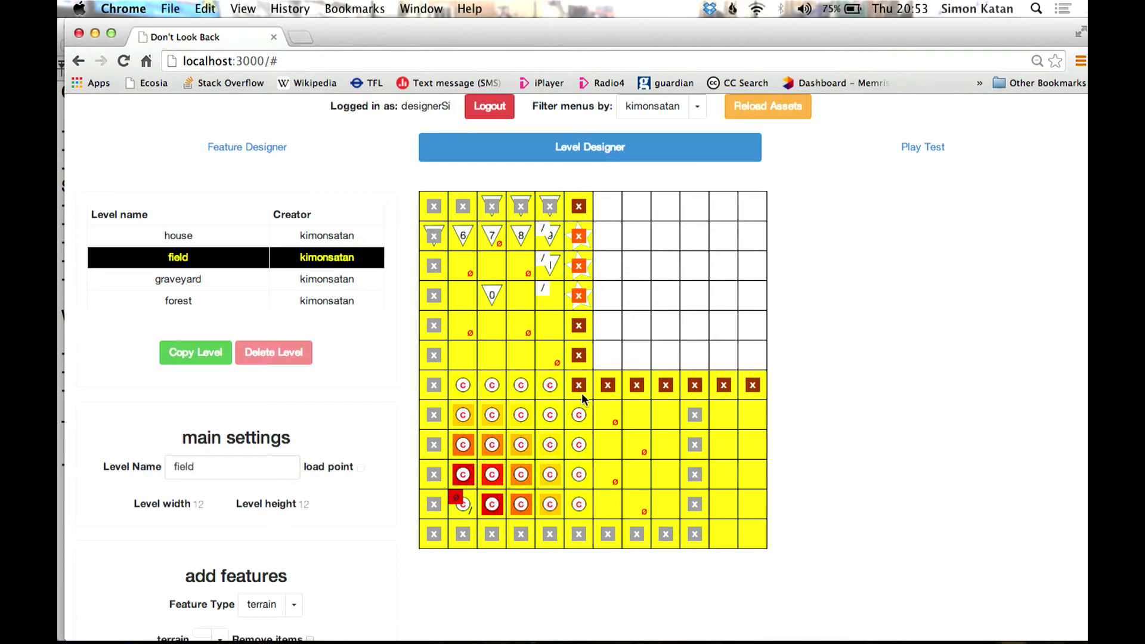
mouse_move(536, 422)
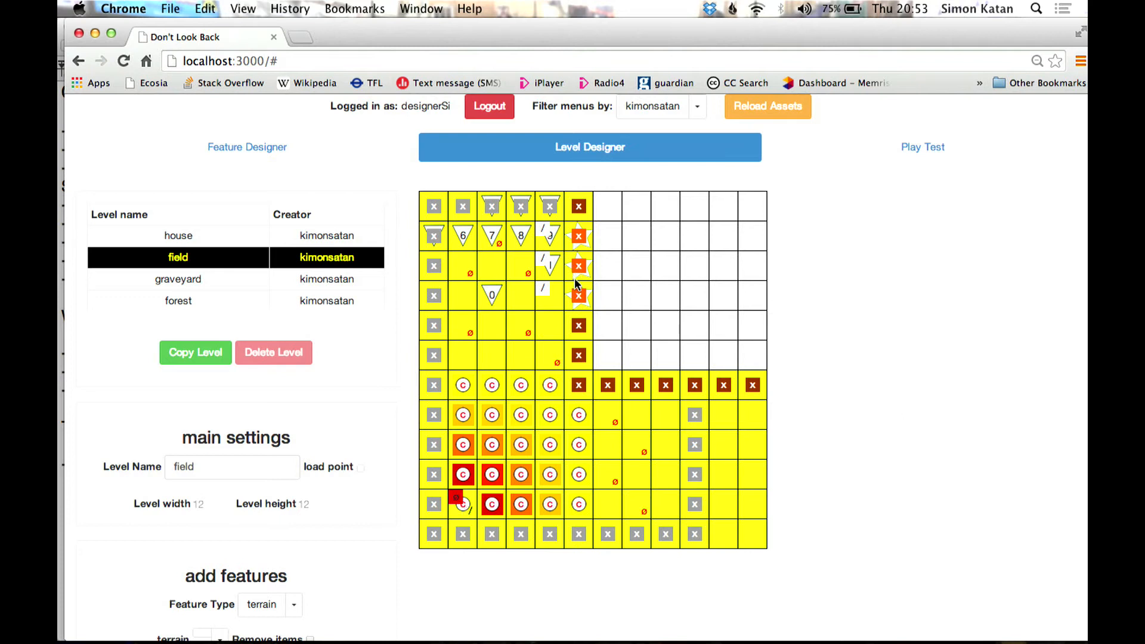
mouse_move(589, 306)
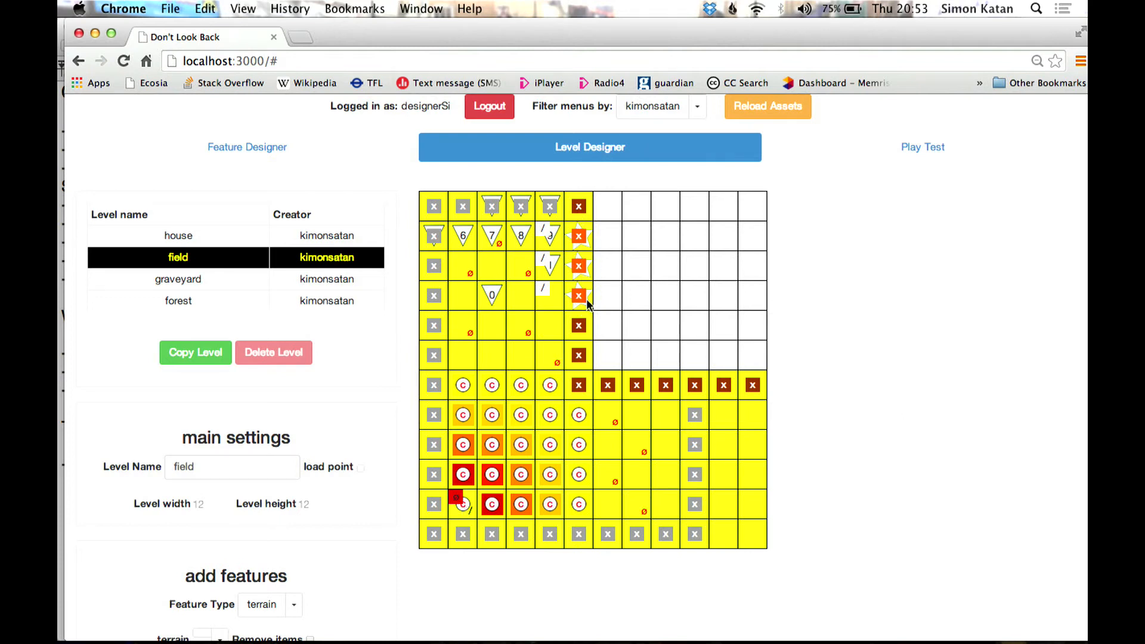
mouse_move(392, 528)
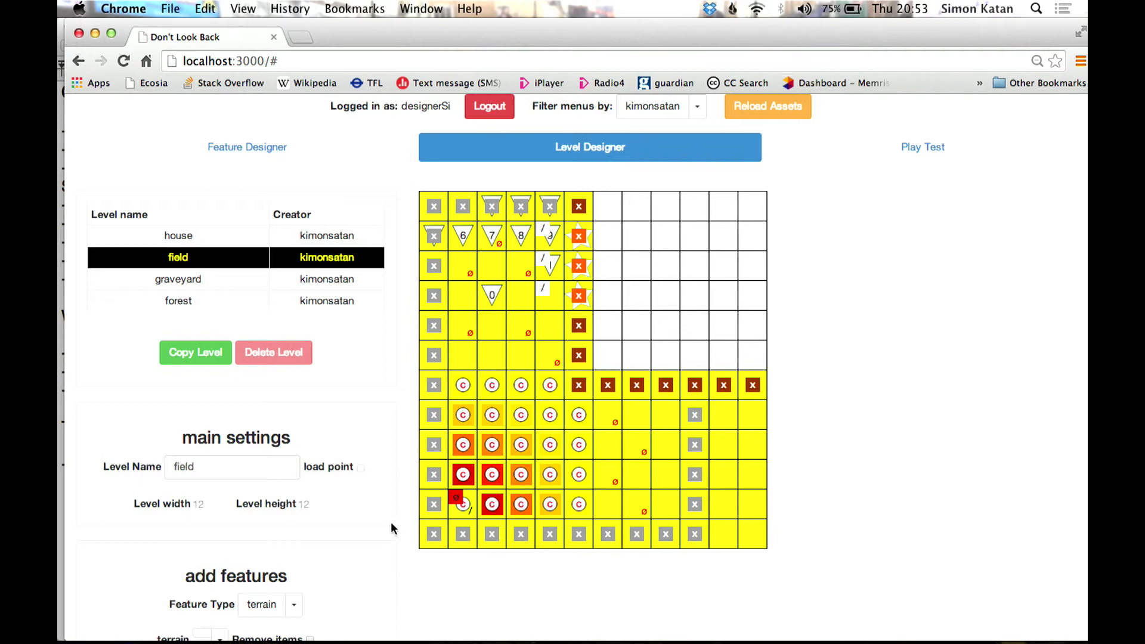
scroll("down", 3)
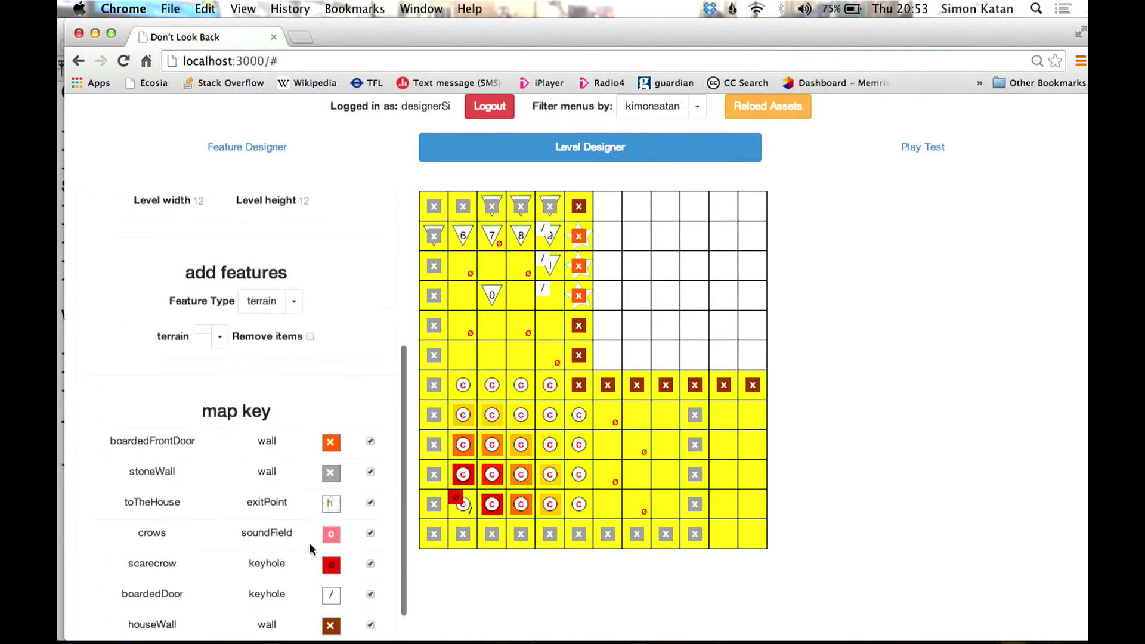
scroll("down", 3)
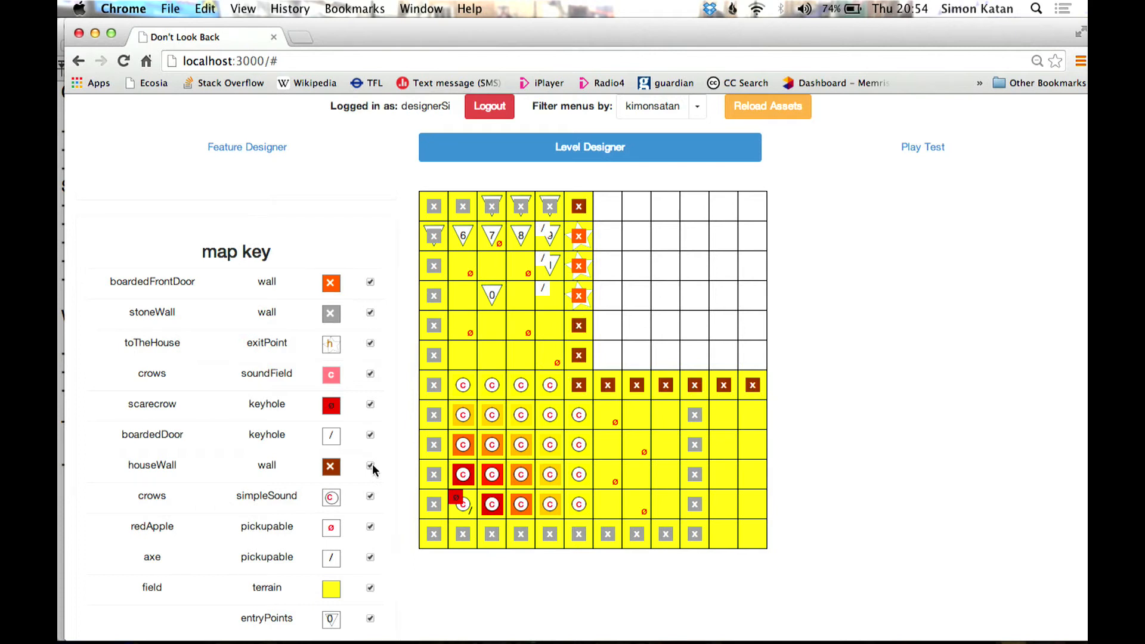
mouse_move(356, 412)
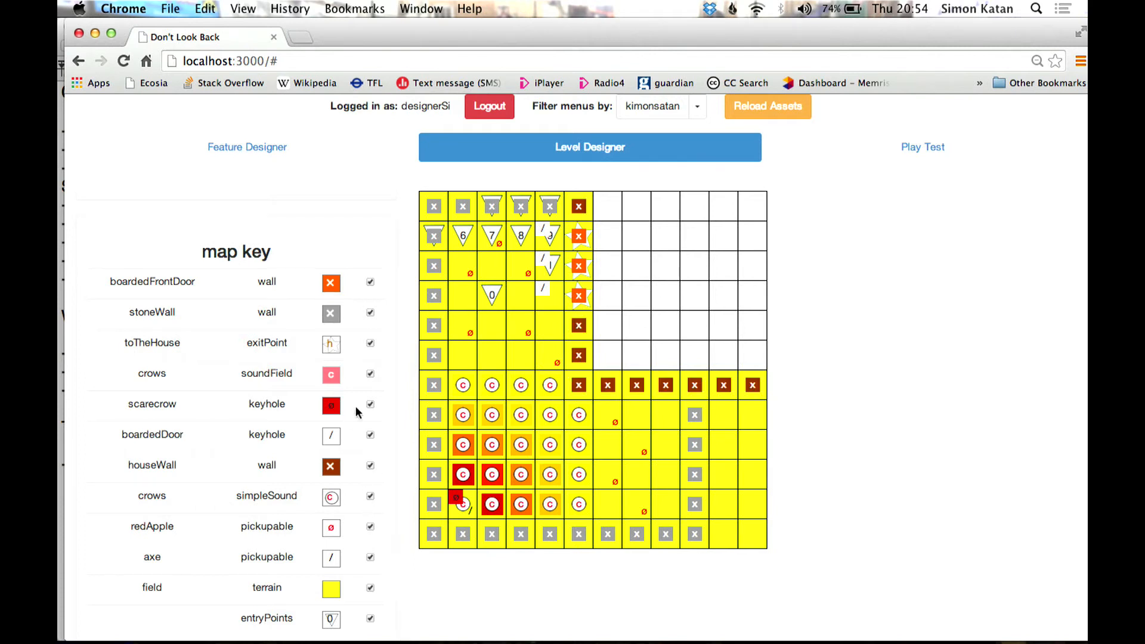
scroll("down", 3)
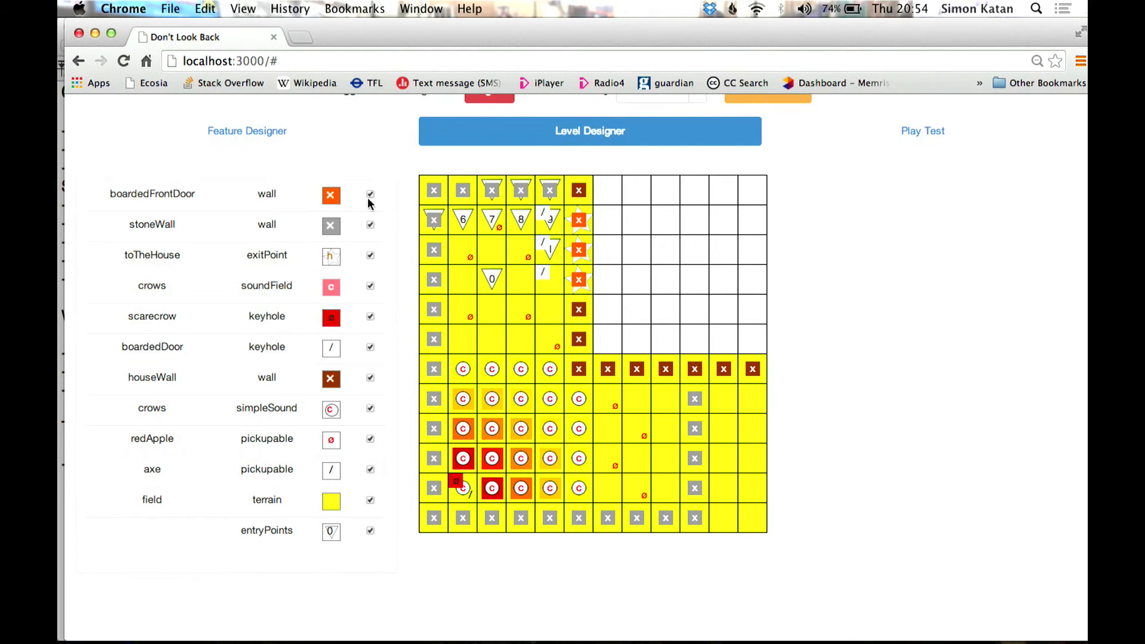
left_click(369, 194)
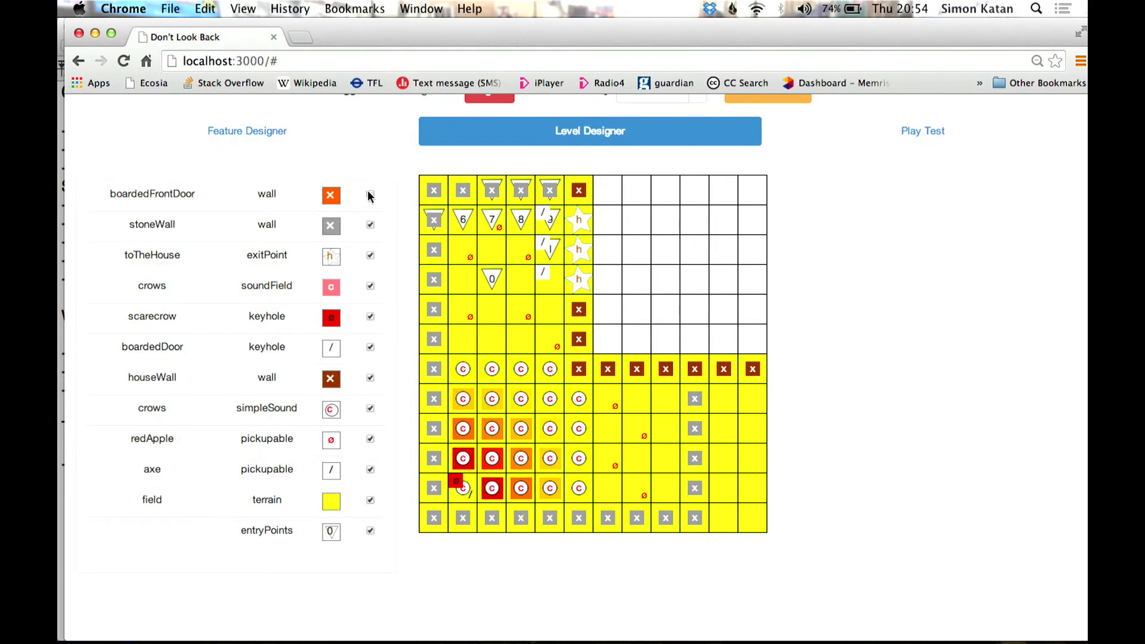
left_click(370, 193)
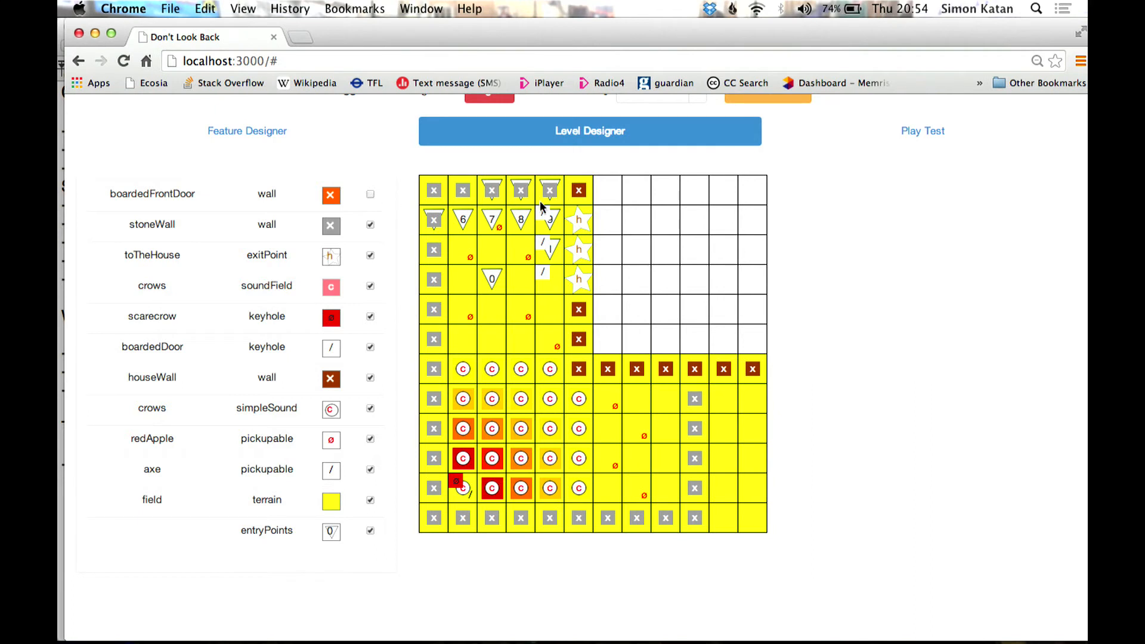
left_click(370, 194)
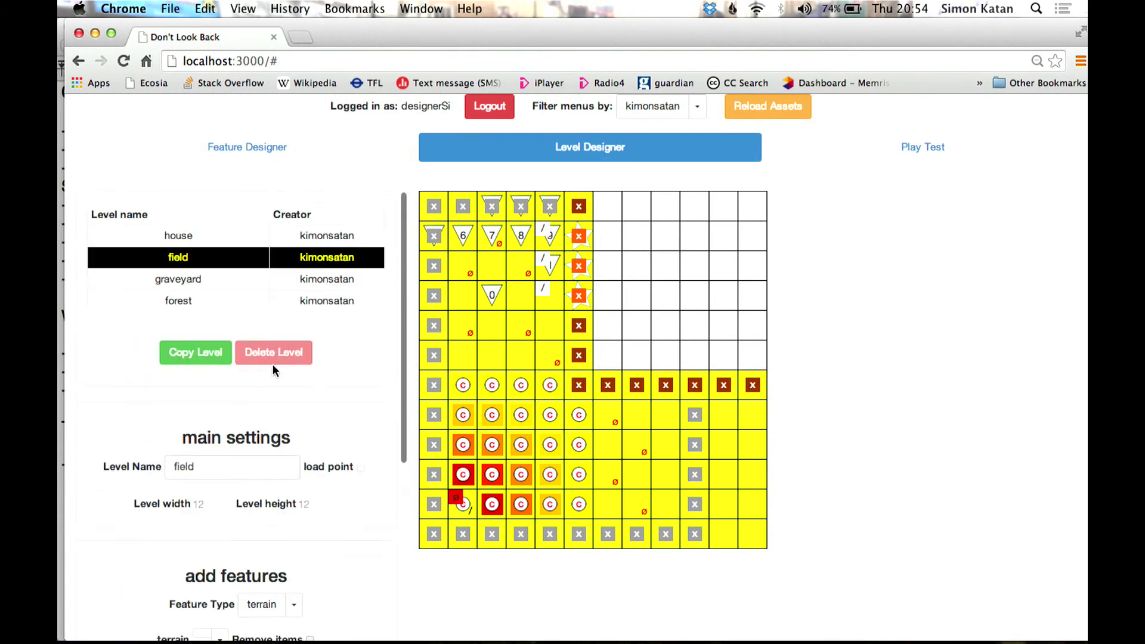
Show the house level map, then return to the Feature Designer's terrain list
left_click(178, 235)
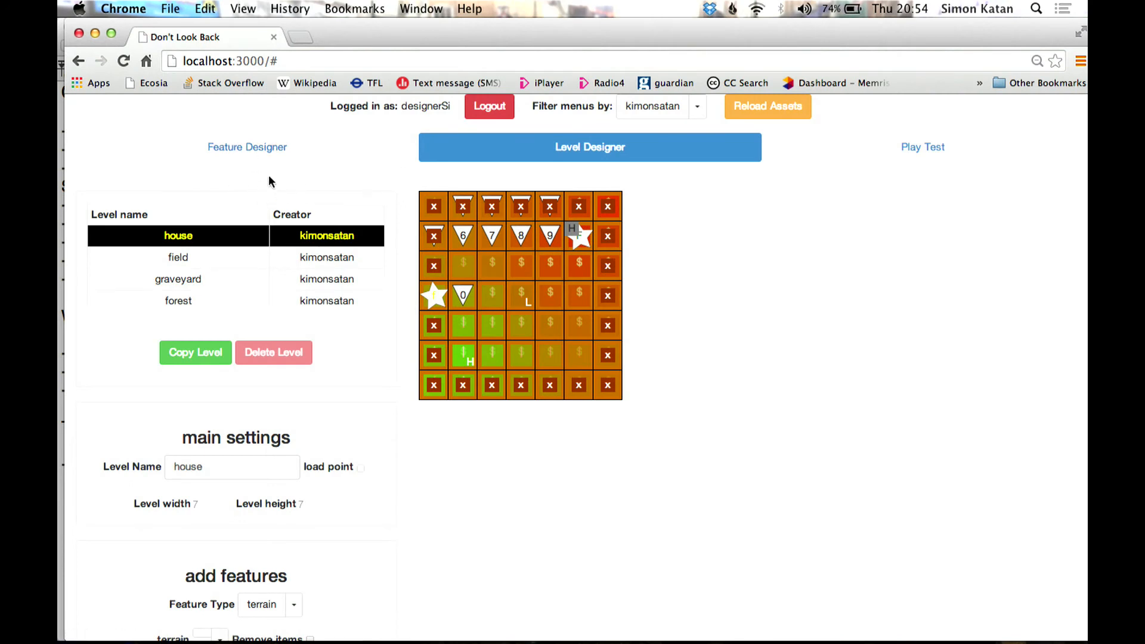
left_click(247, 147)
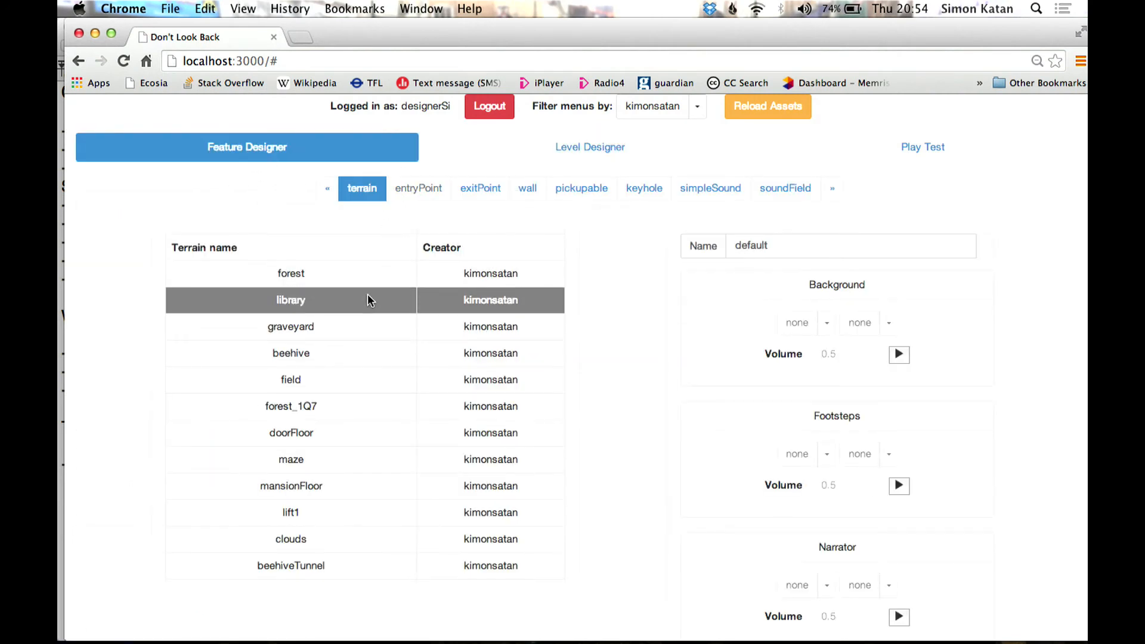
Show the forest terrain's sound settings and toggle its green colour chooser open, closed and open again
left_click(292, 274)
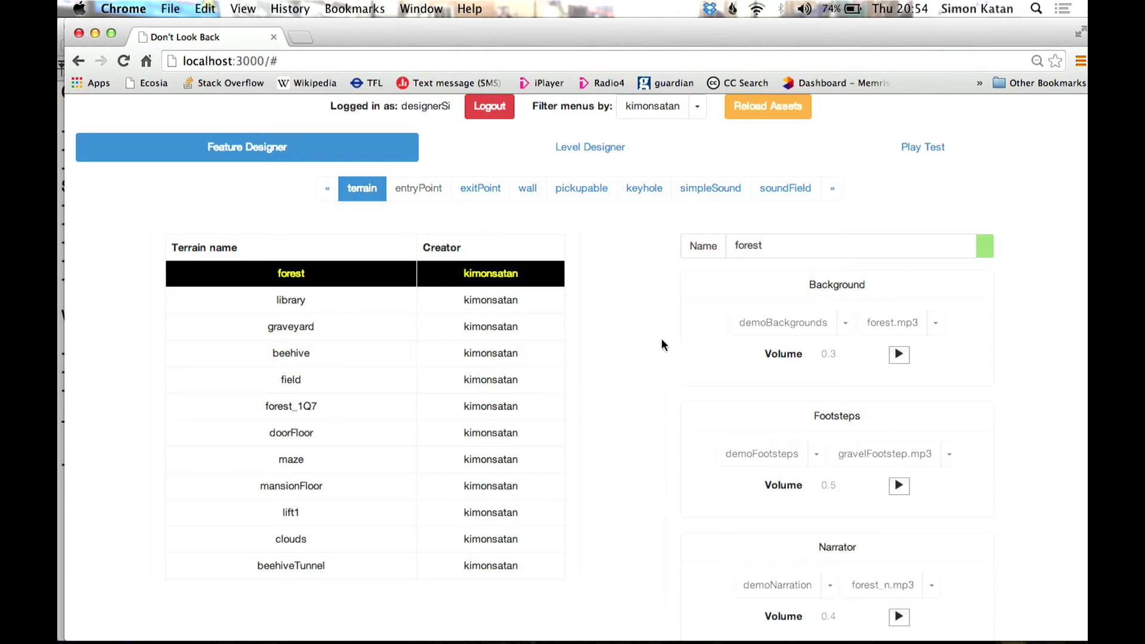
left_click(984, 246)
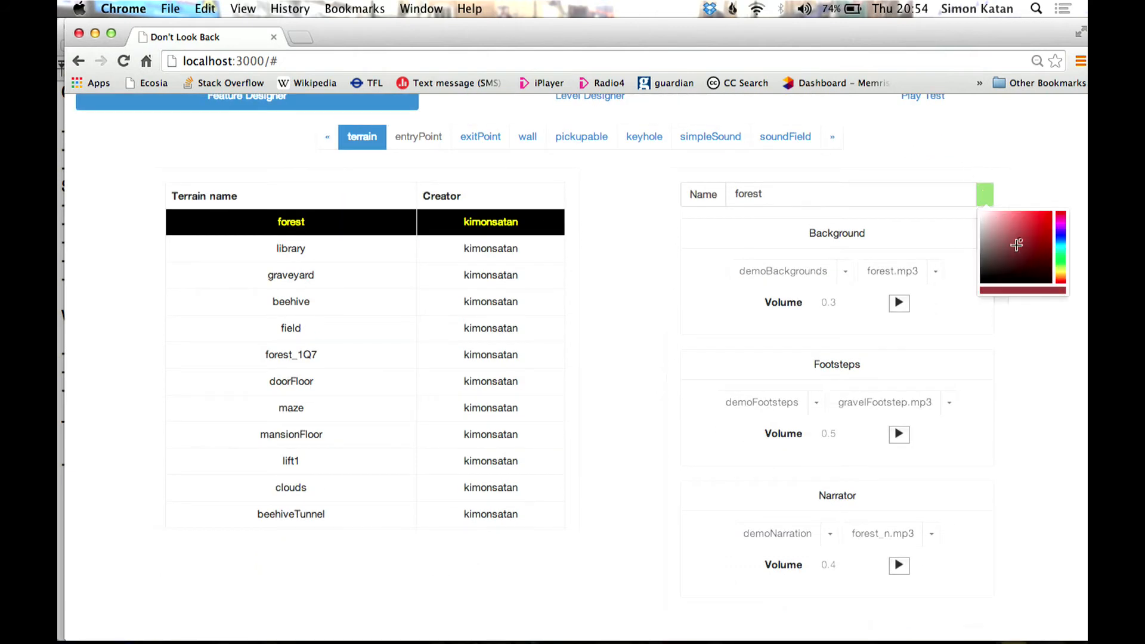
left_click(1025, 196)
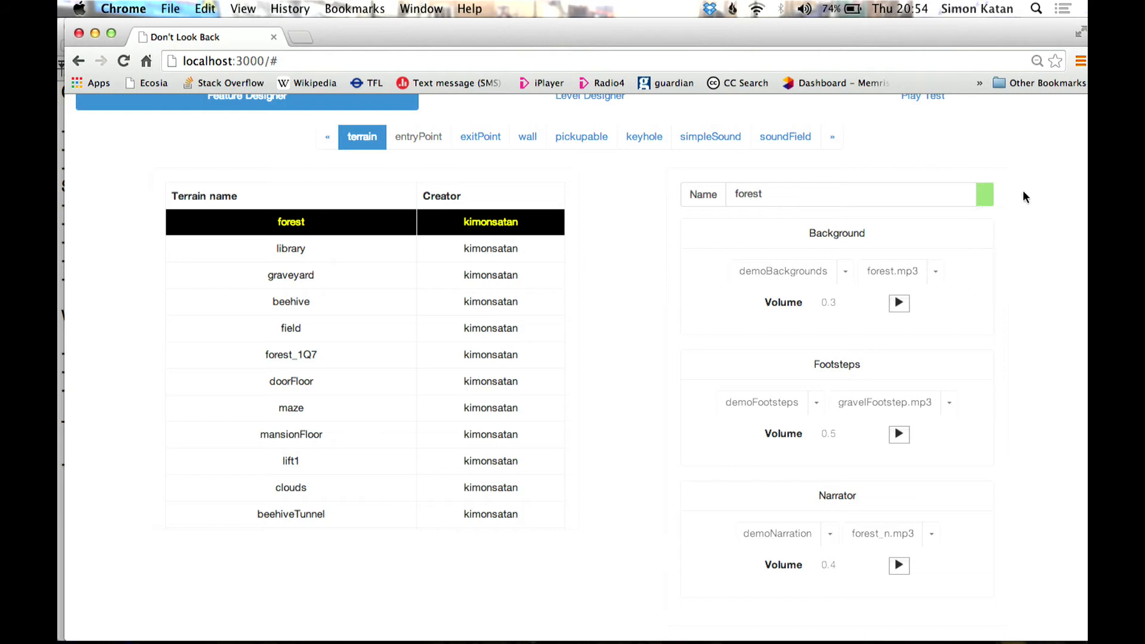
left_click(985, 193)
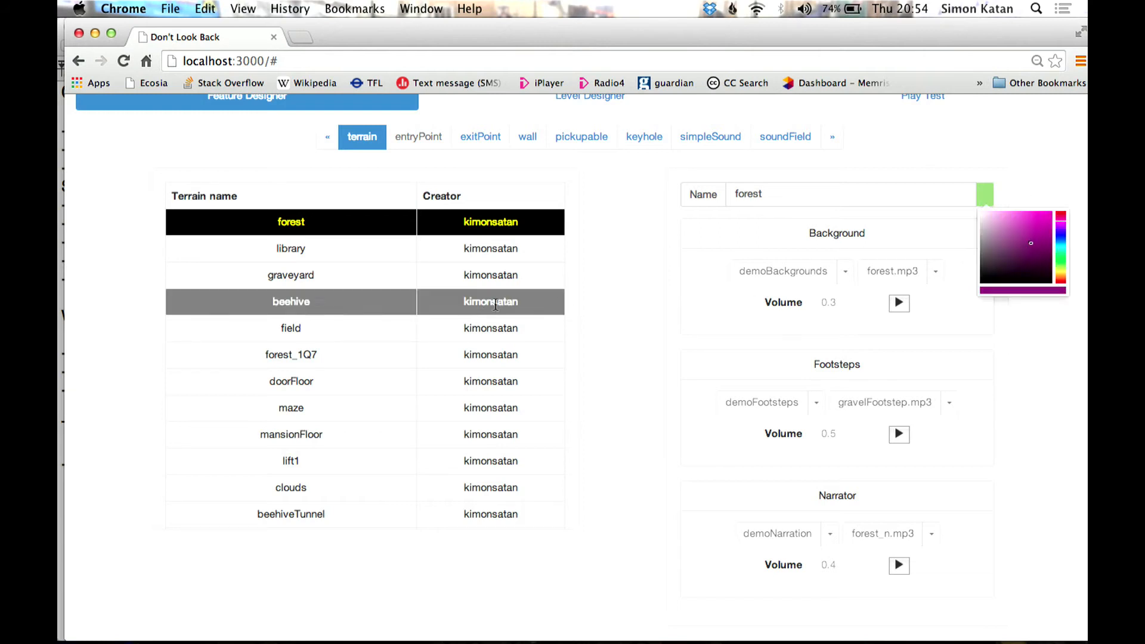
mouse_move(598, 242)
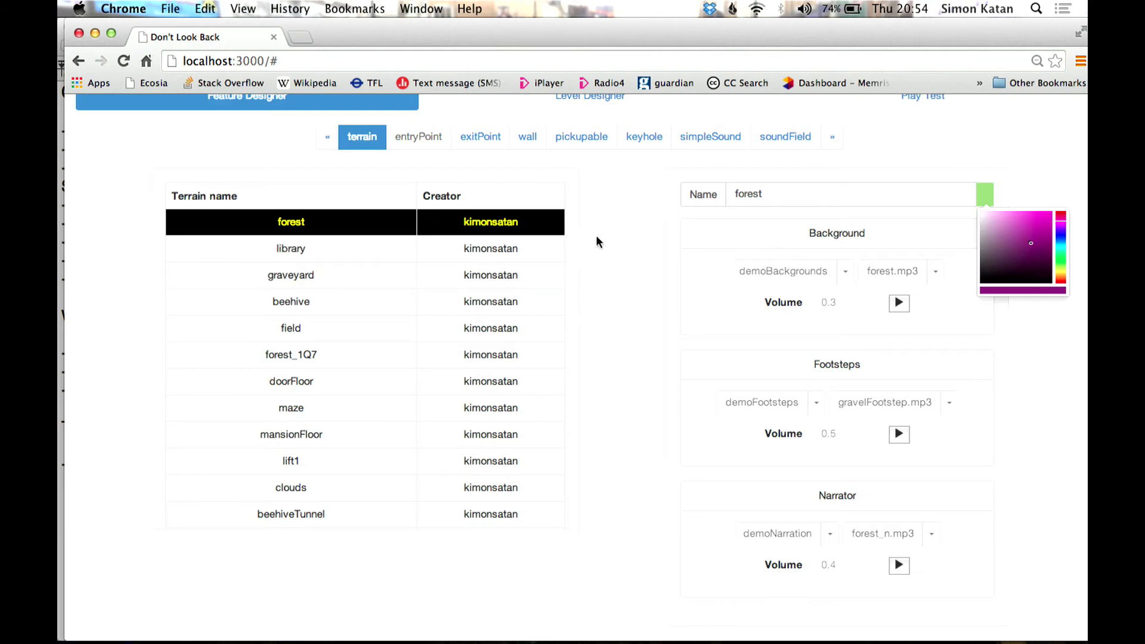
mouse_move(813, 265)
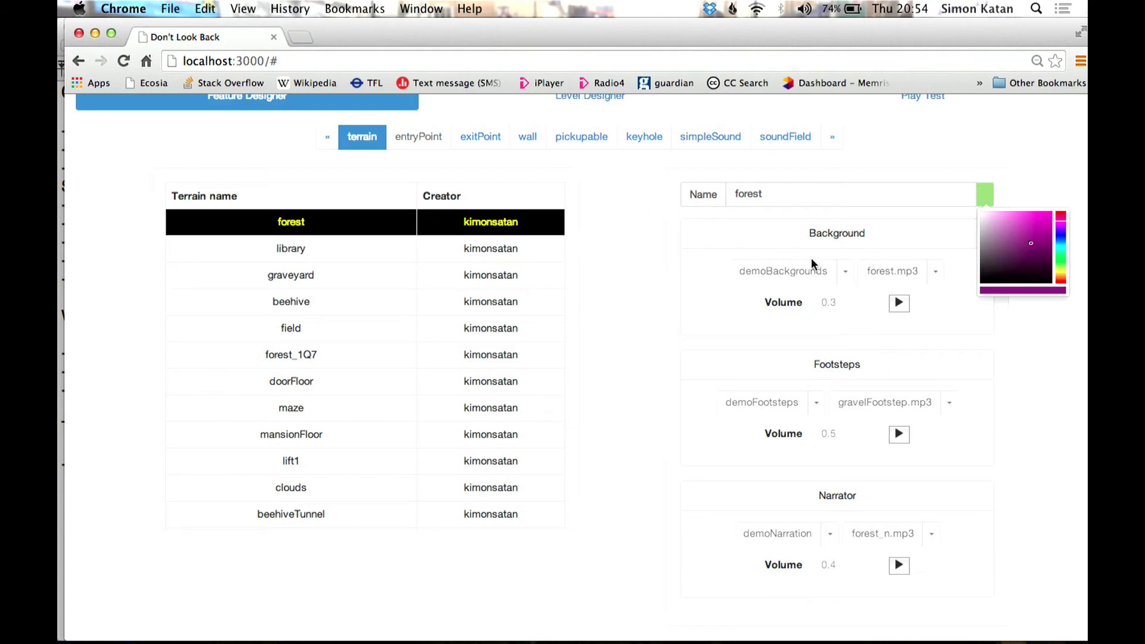
mouse_move(817, 272)
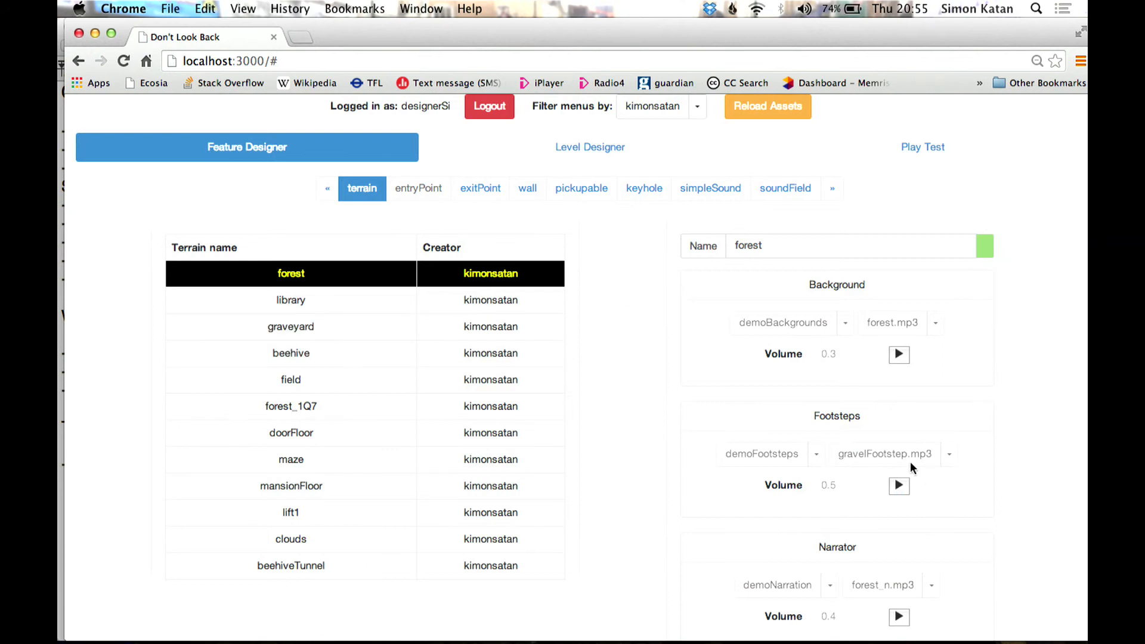
Attempt to edit a house level square, dismiss the not-the-creator refusal, and return to the Feature Designer
left_click(589, 147)
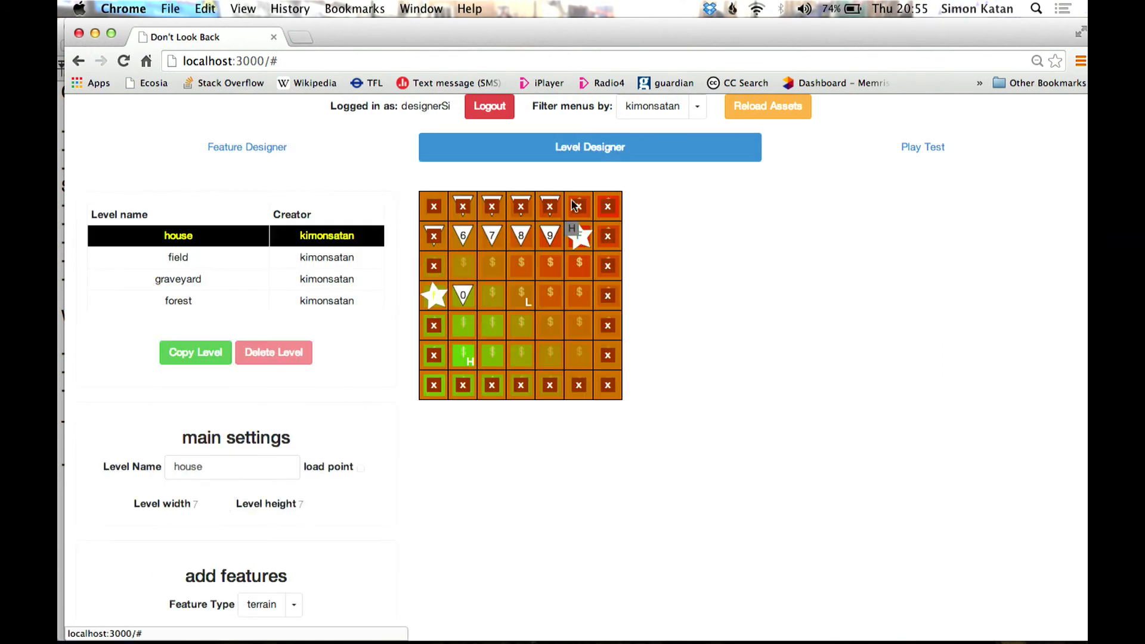
left_click(577, 205)
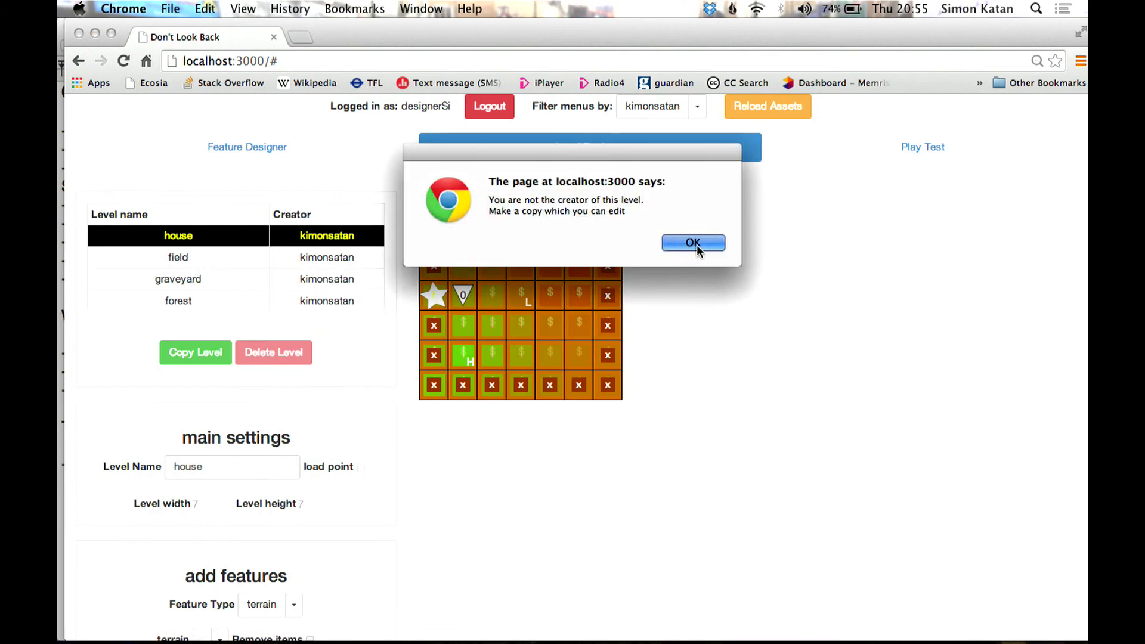
left_click(692, 243)
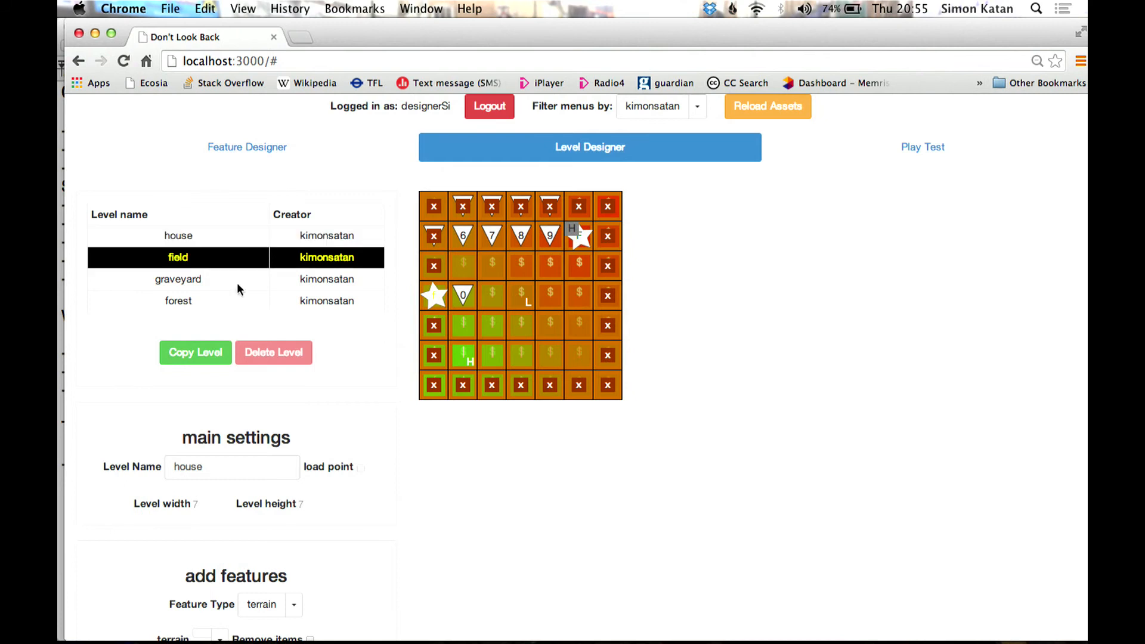
left_click(247, 147)
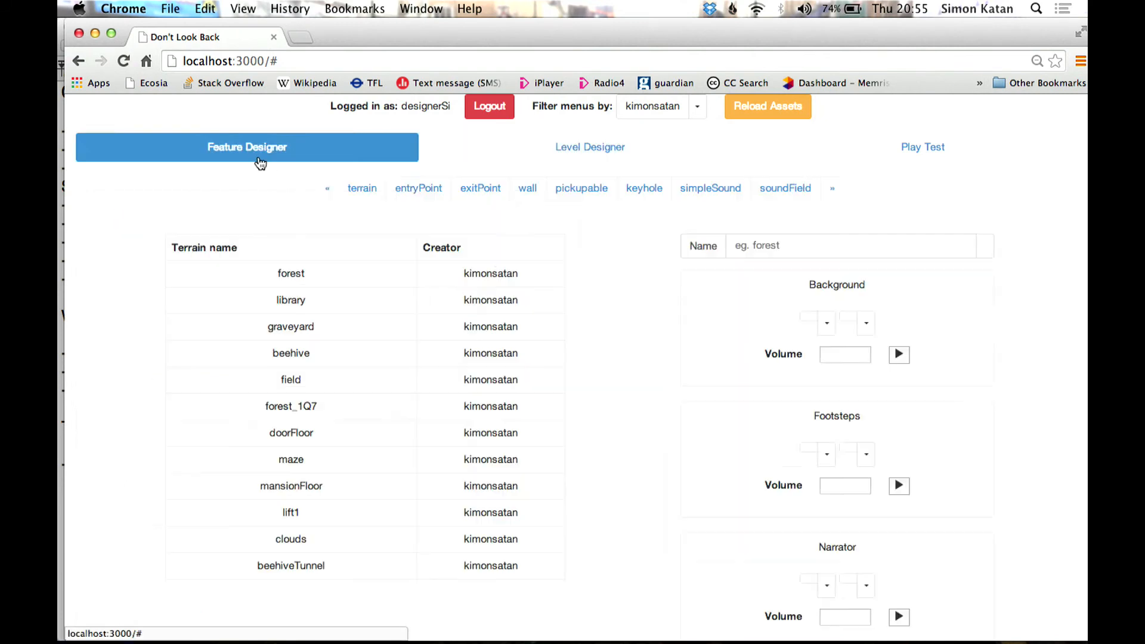
Filter the Level Designer to the logged-in account, back to kimonsatan, and select the field level
left_click(696, 106)
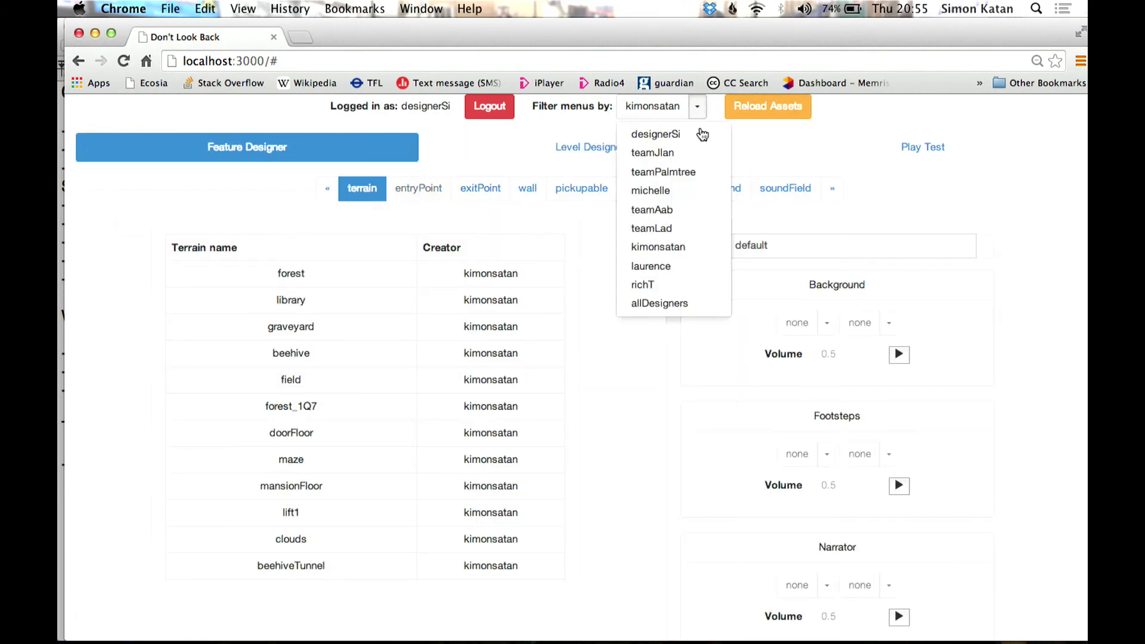
left_click(655, 134)
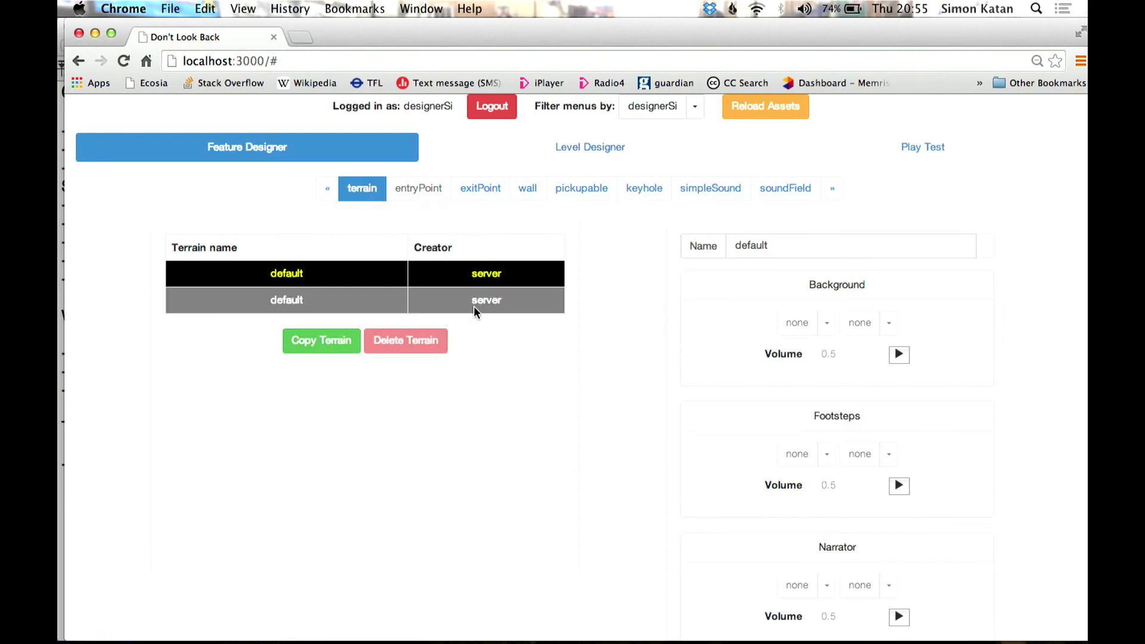
mouse_move(481, 292)
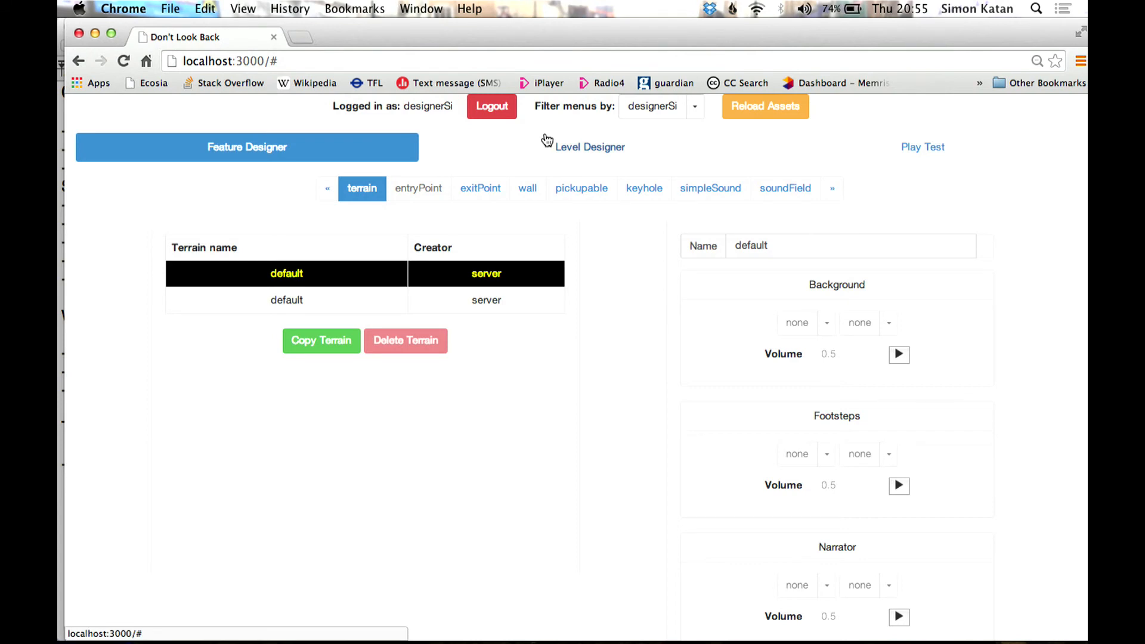
left_click(694, 106)
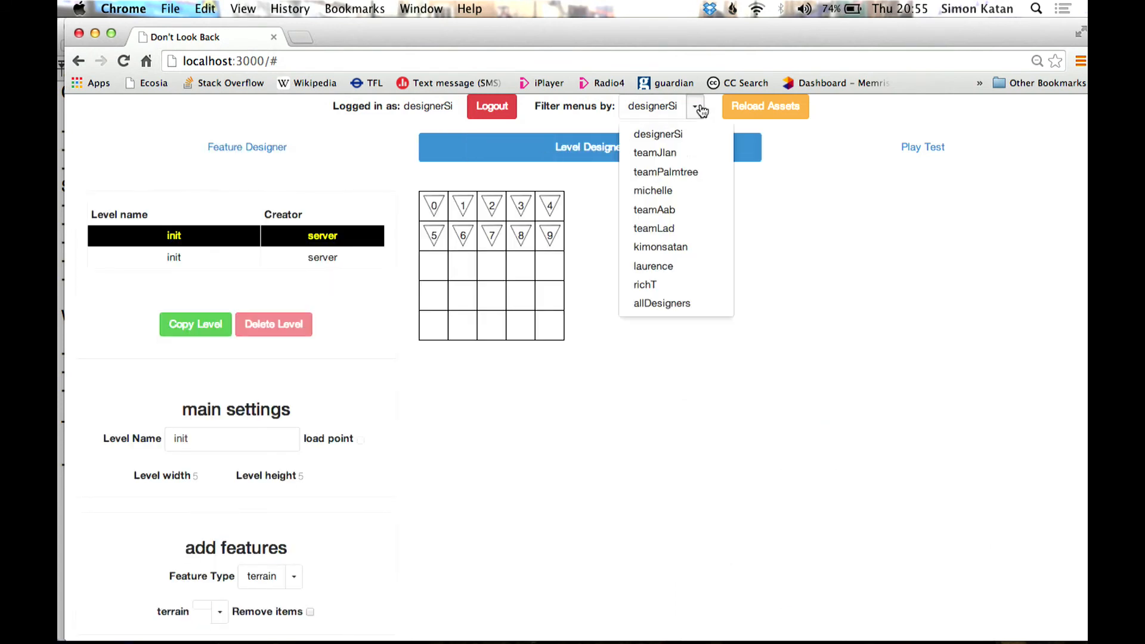
left_click(660, 247)
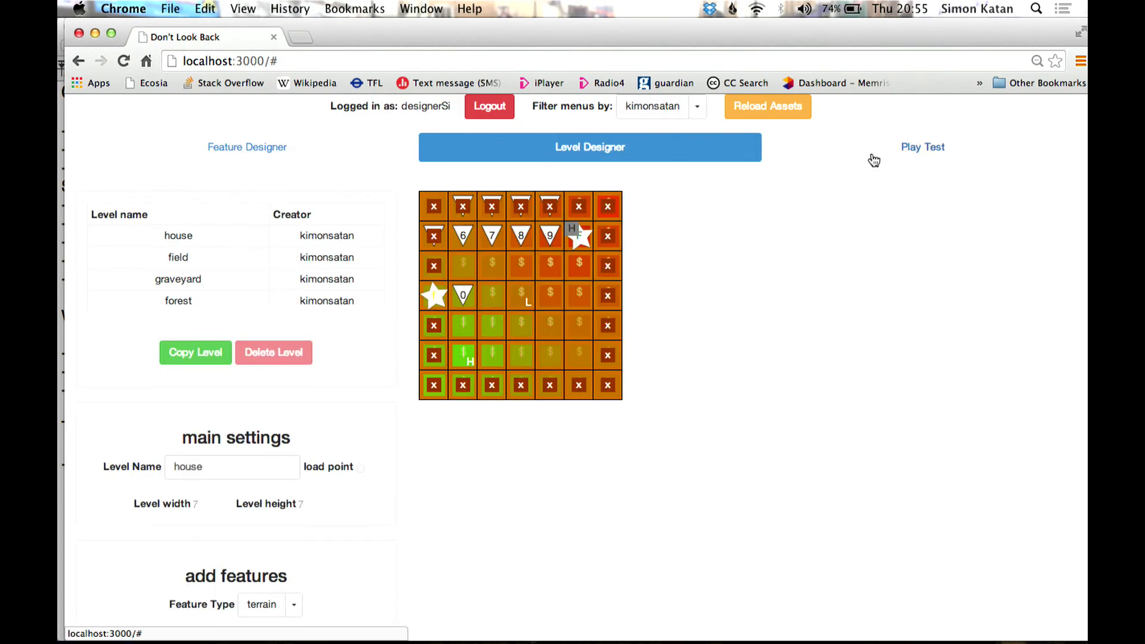
left_click(178, 258)
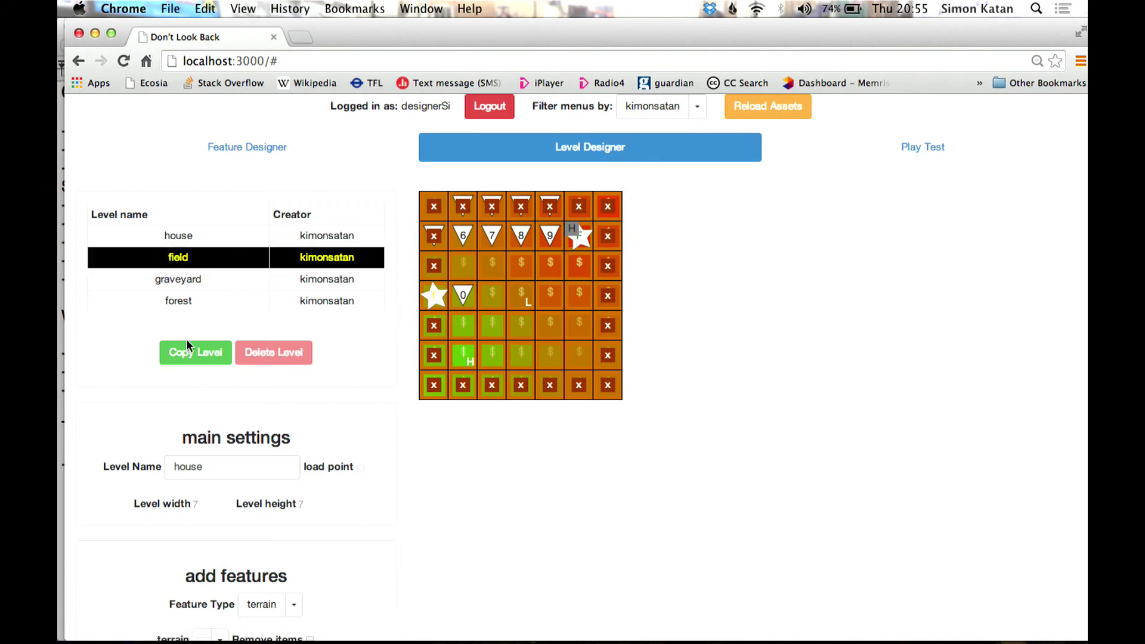
Copy the field level to designerSi's account and show its field terrain in the Feature Designer
left_click(195, 352)
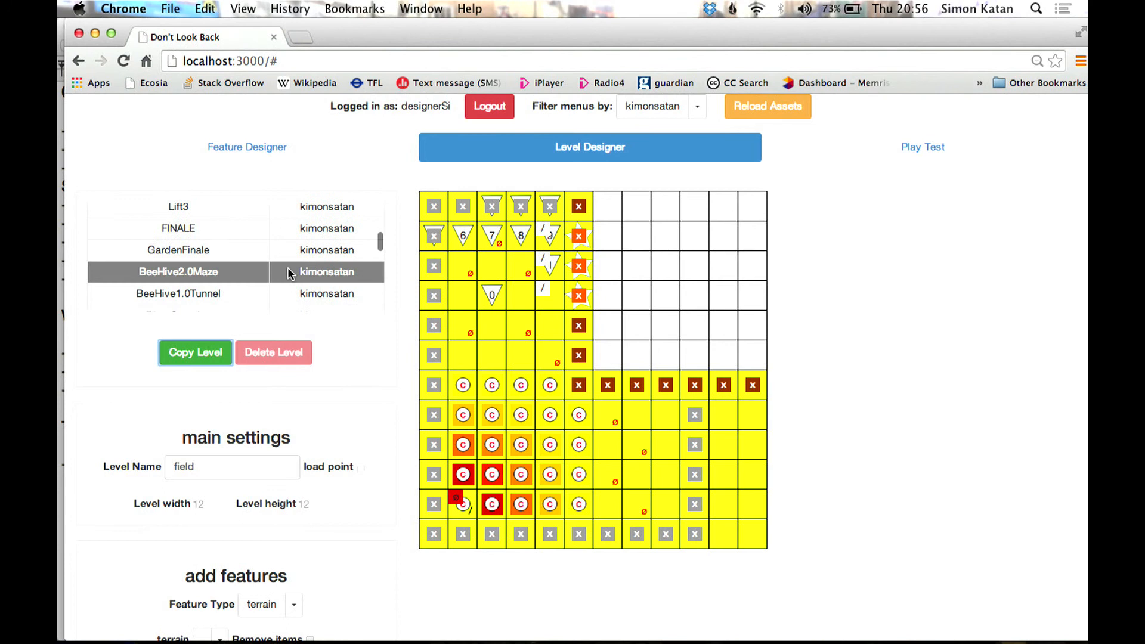
left_click(695, 106)
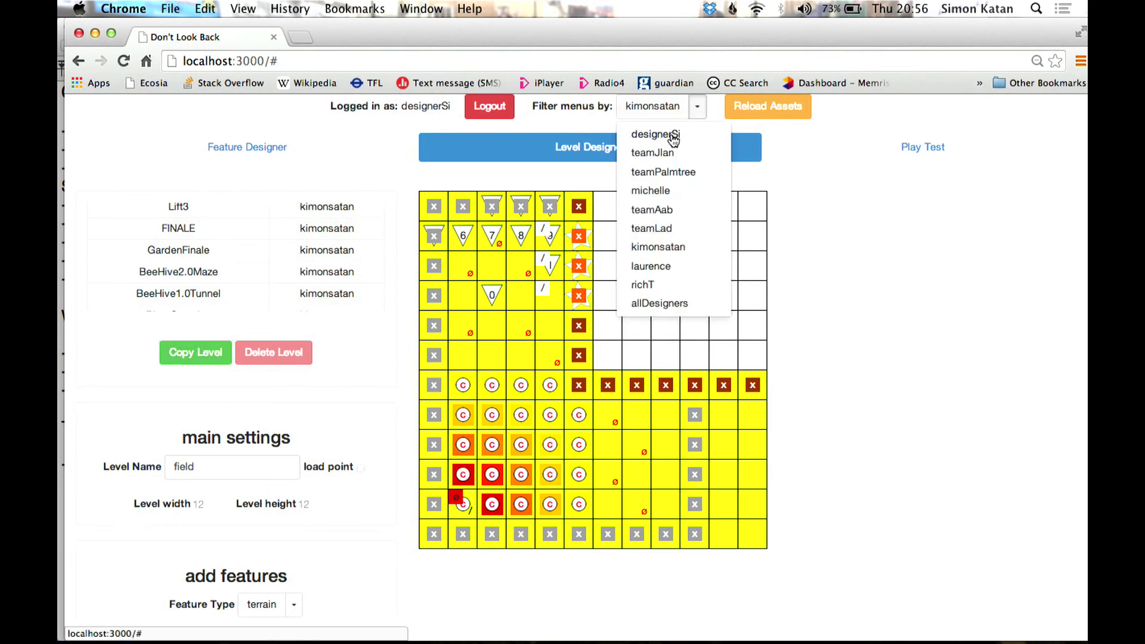
left_click(654, 135)
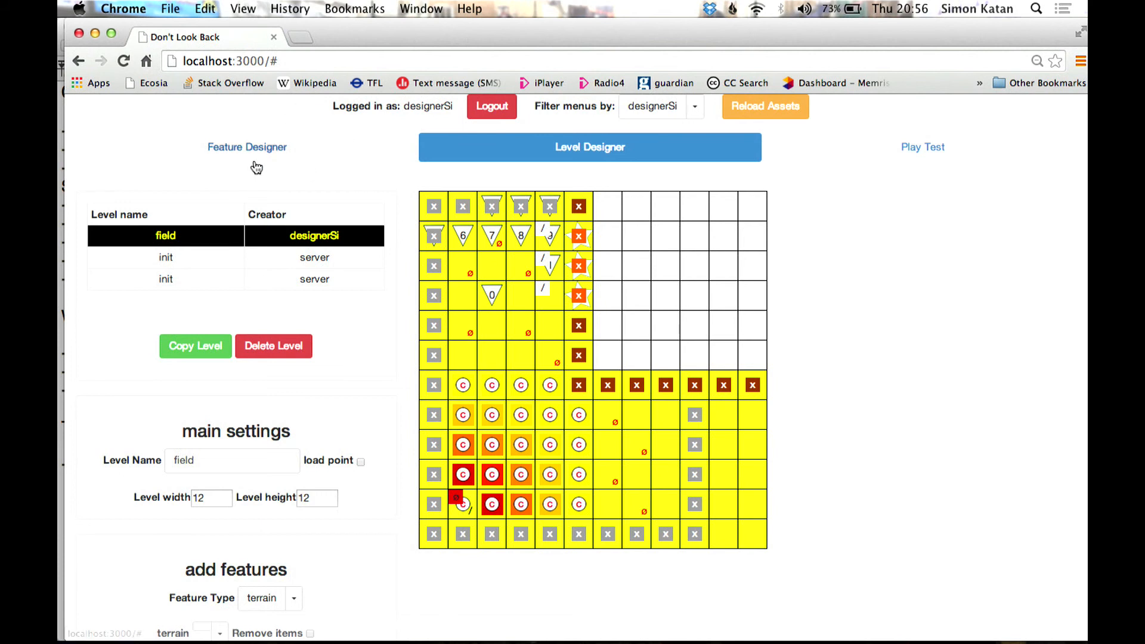
left_click(247, 147)
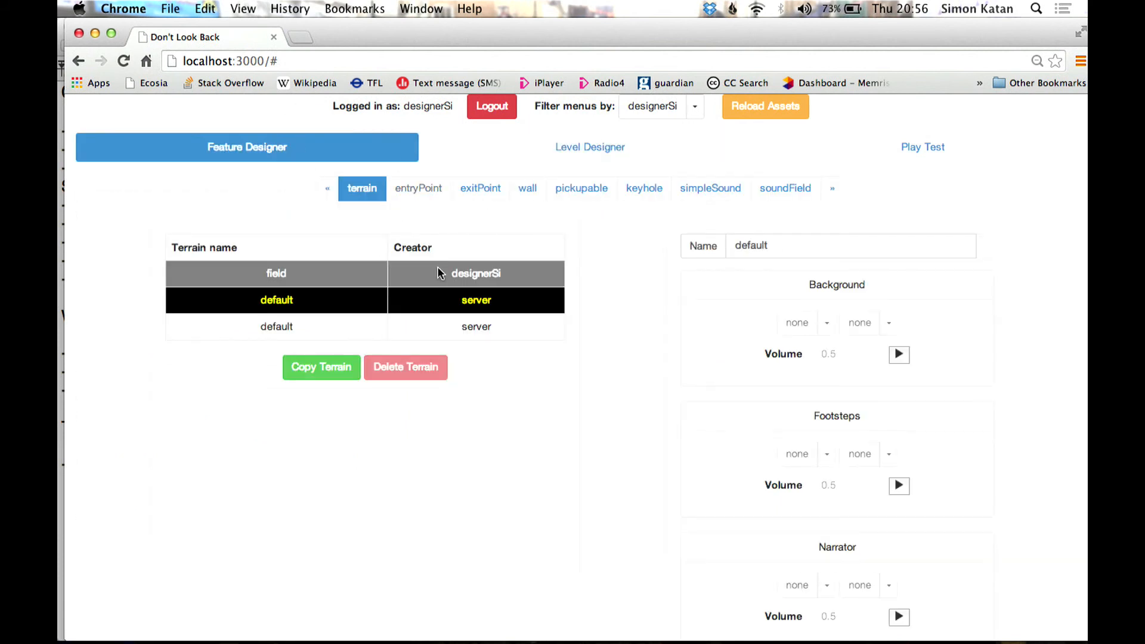
Recolour the copied field terrain red and view the field level map now filled with red
left_click(276, 273)
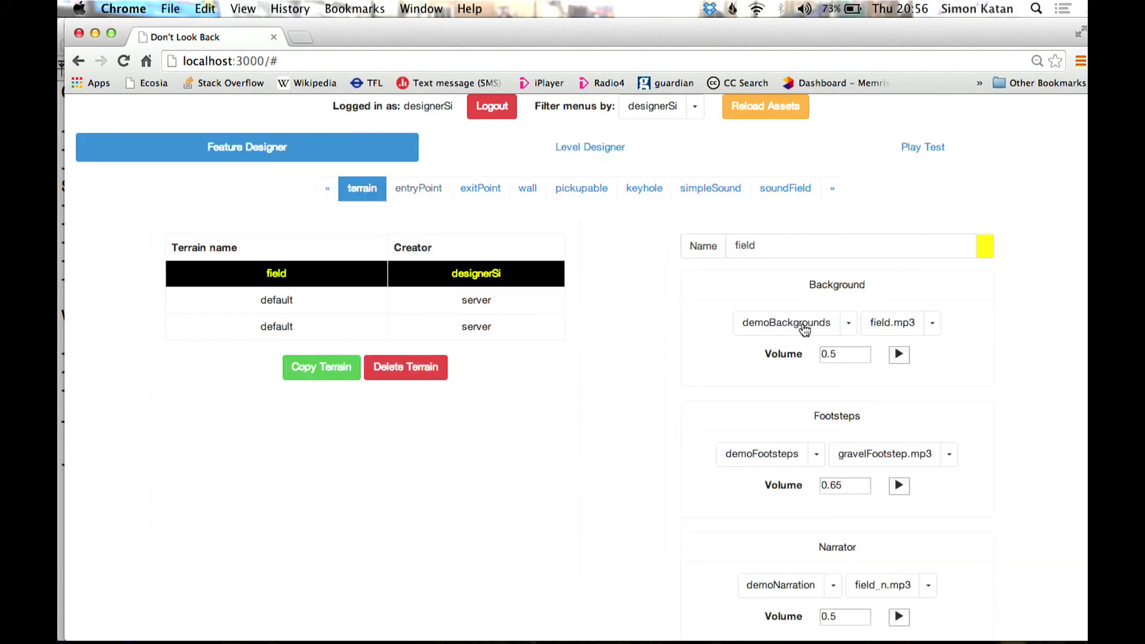
left_click(985, 246)
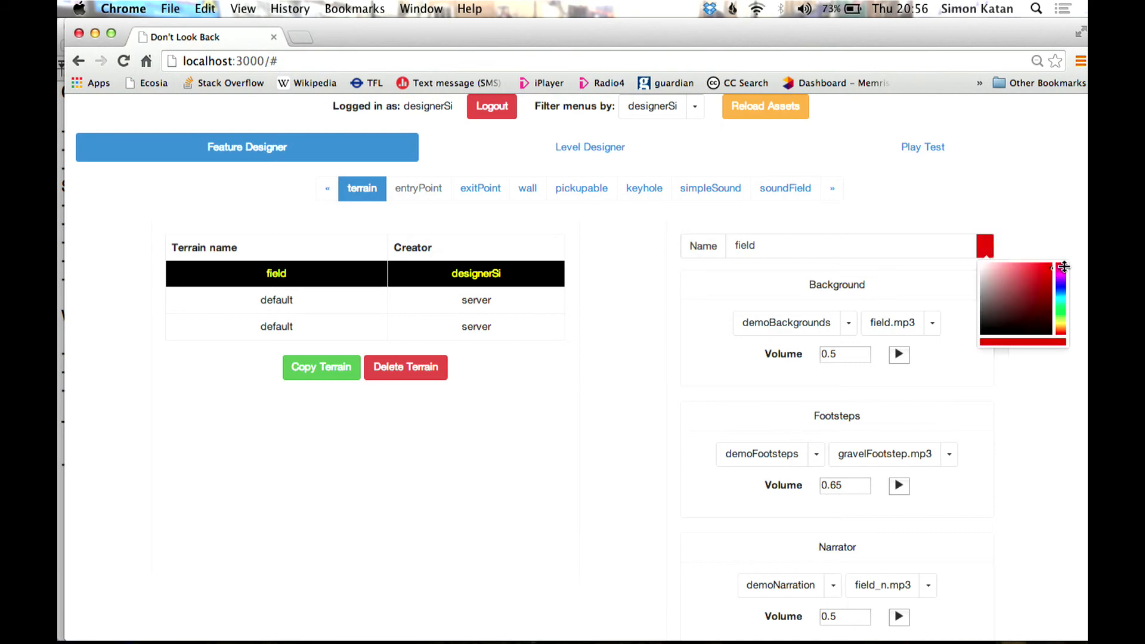
left_click(589, 146)
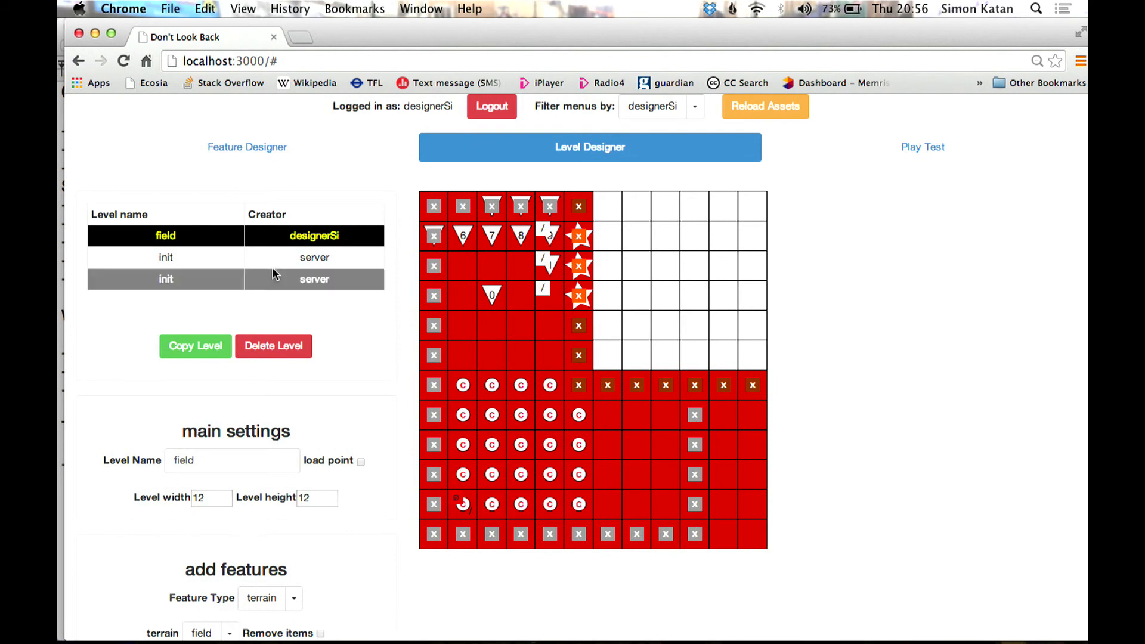
left_click(247, 146)
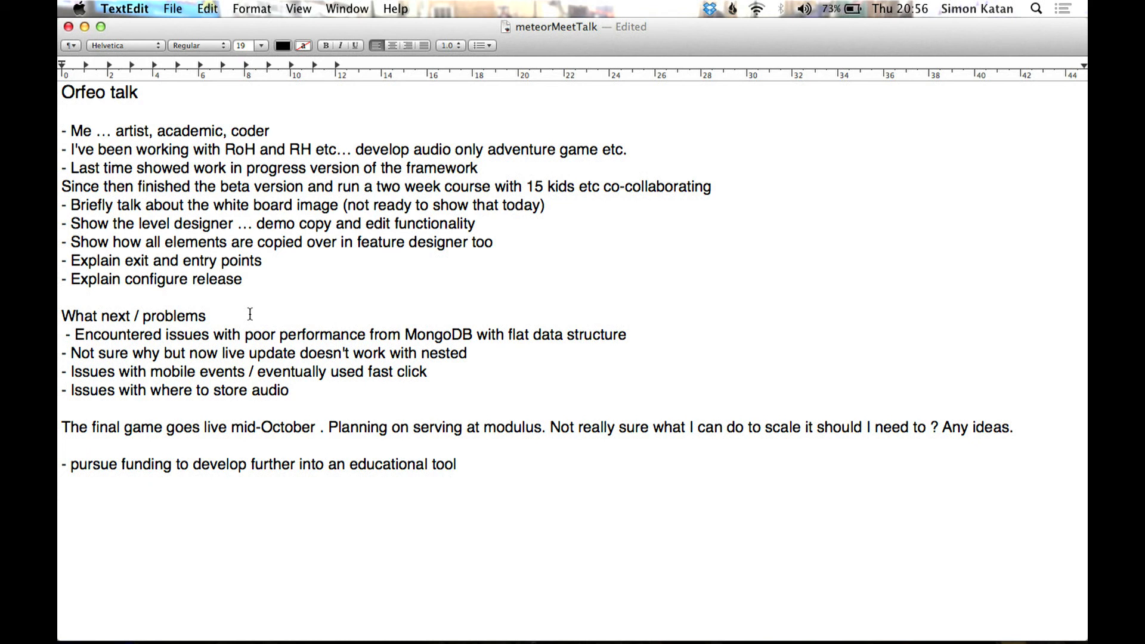
Read through the meteorMeetTalk notes in TextEdit down to the 'What next / problems' list
left_click(269, 131)
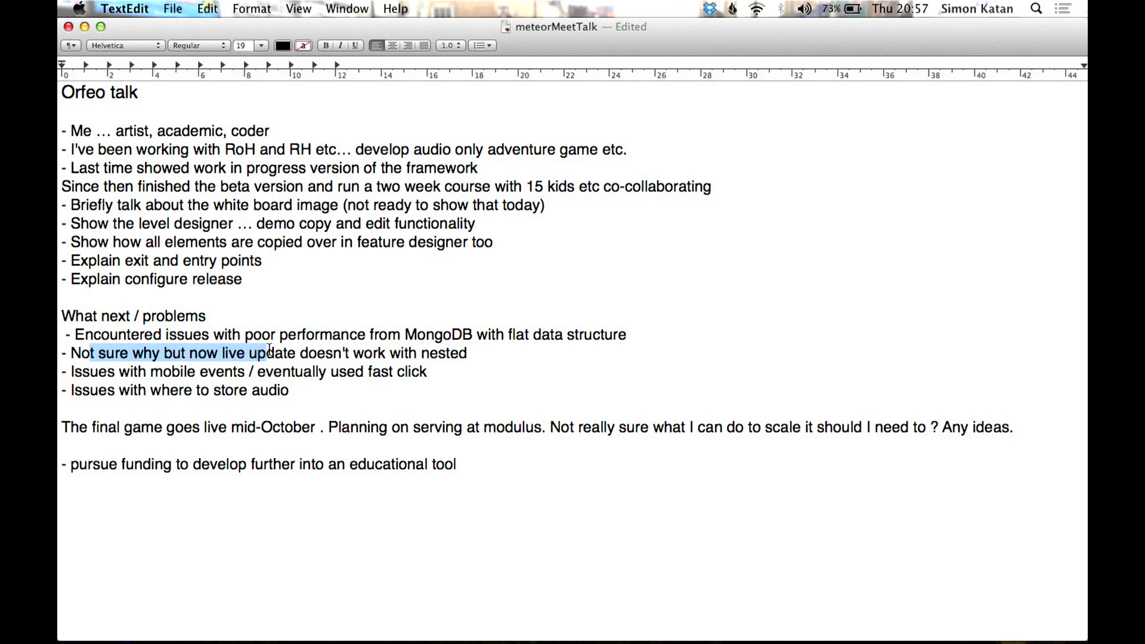
mouse_move(181, 379)
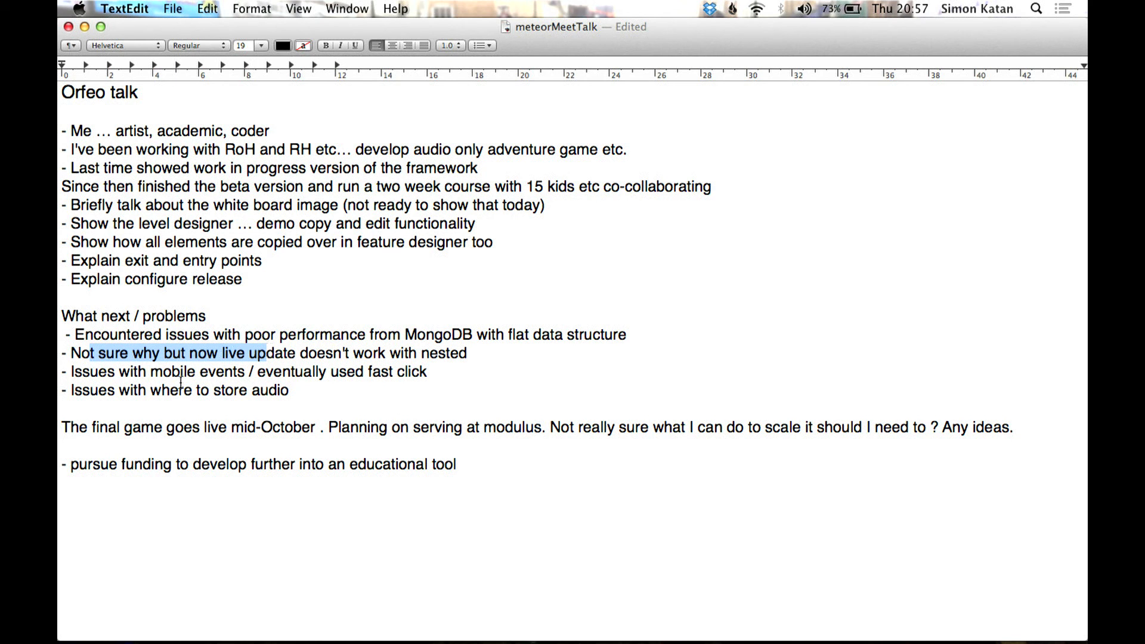
left_click(179, 383)
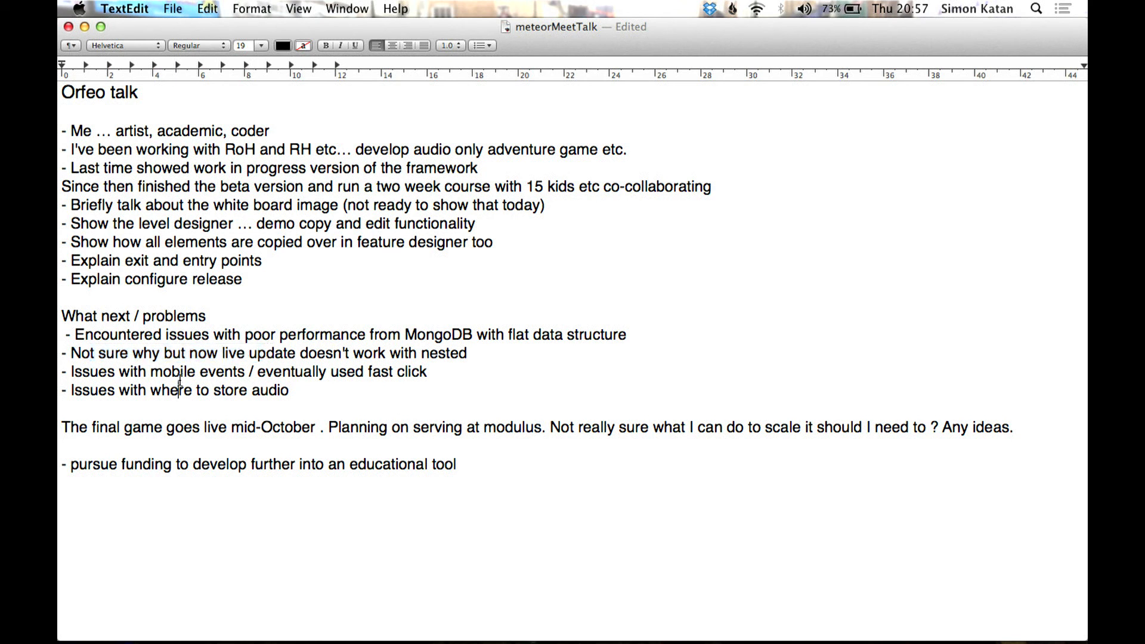